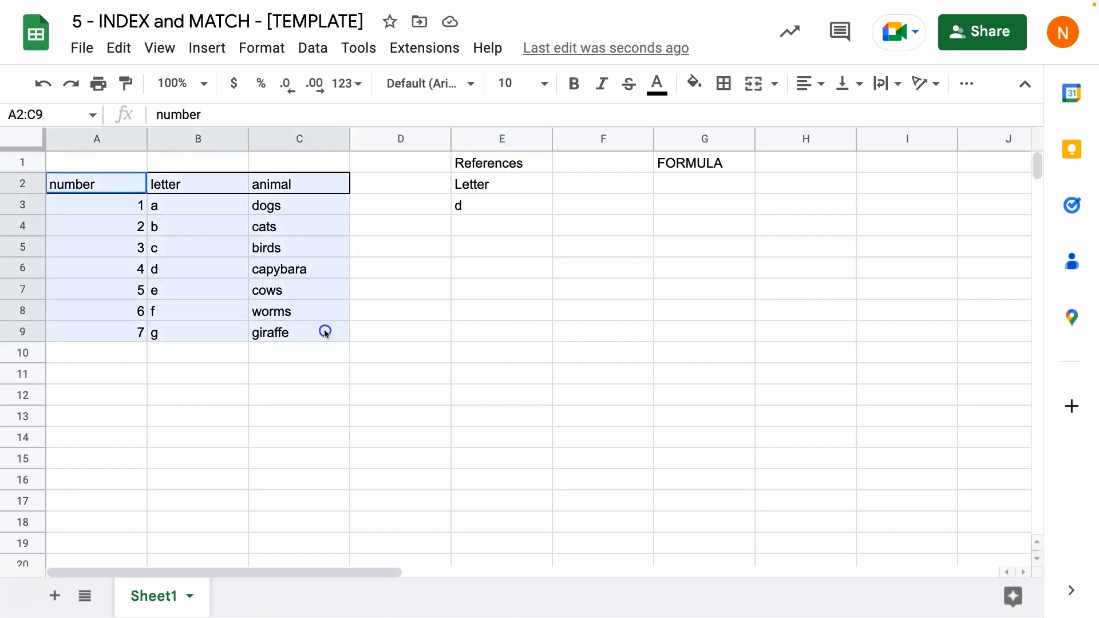
Step: Enter =MATCH(E3,B2:B9,0) in G2, returning 5 for letter d
{"action": "left_click", "coordinate": [502, 204]}
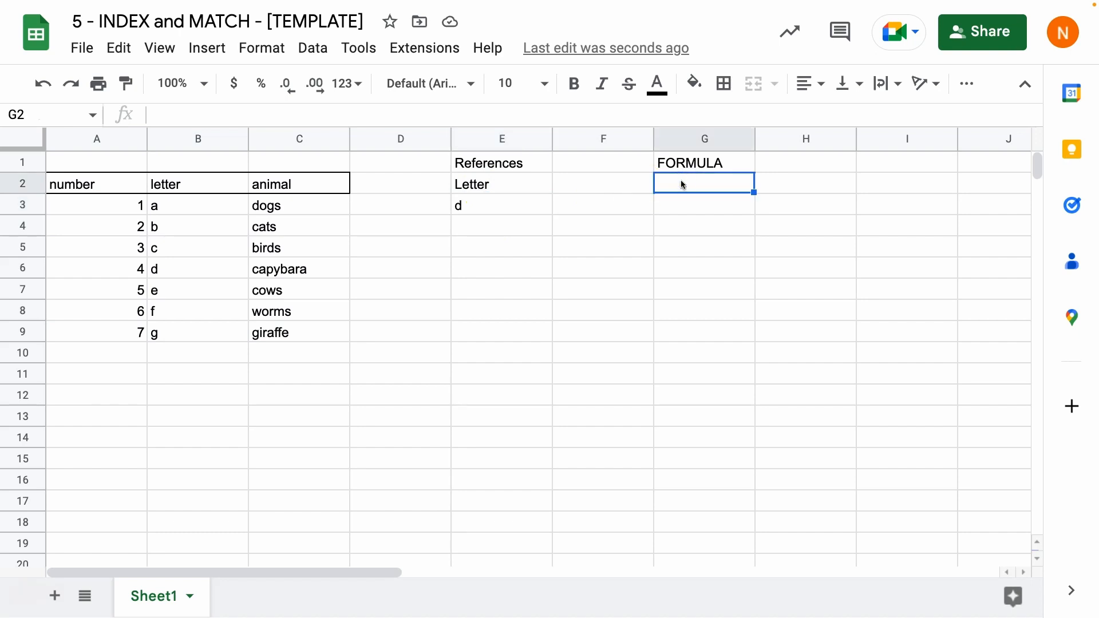
{"action": "type", "text": "="}
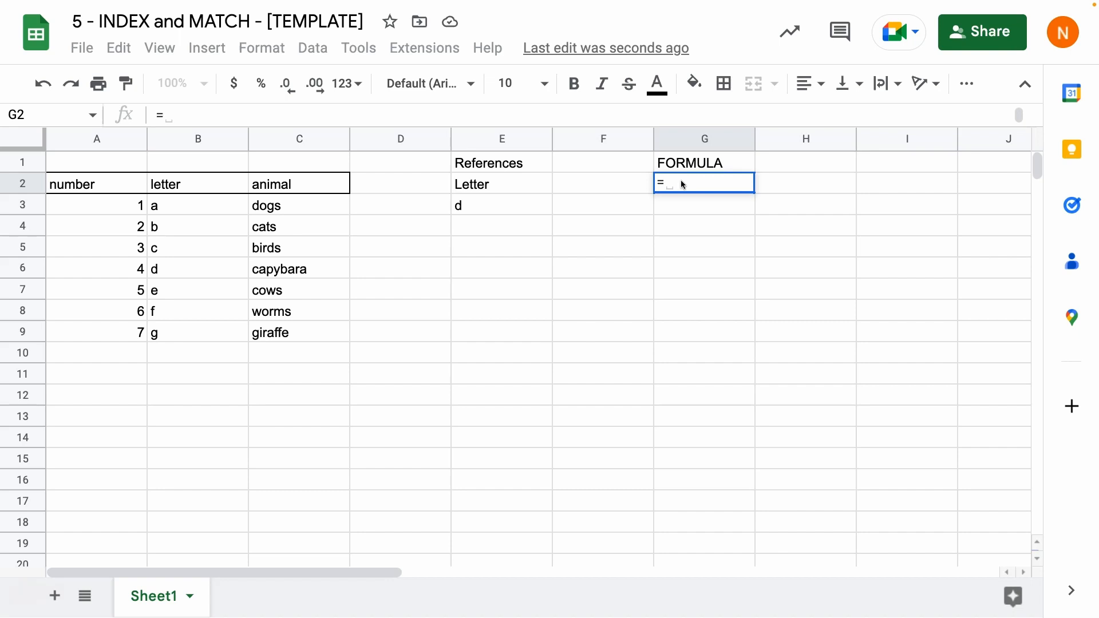
{"action": "type", "text": "MATCH("}
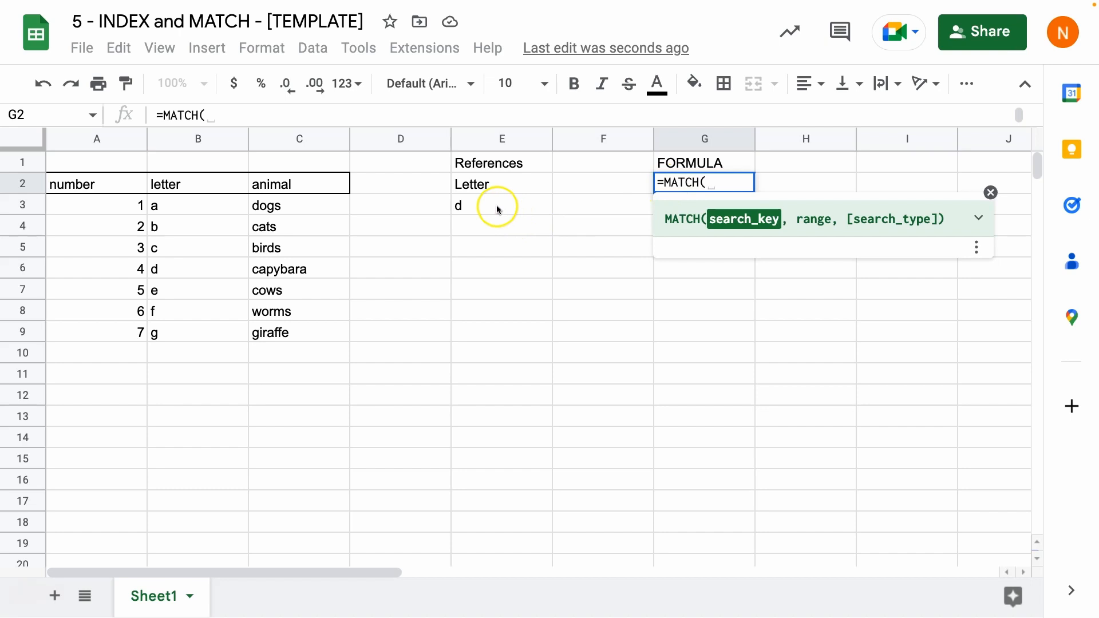
{"action": "left_click", "coordinate": [501, 205]}
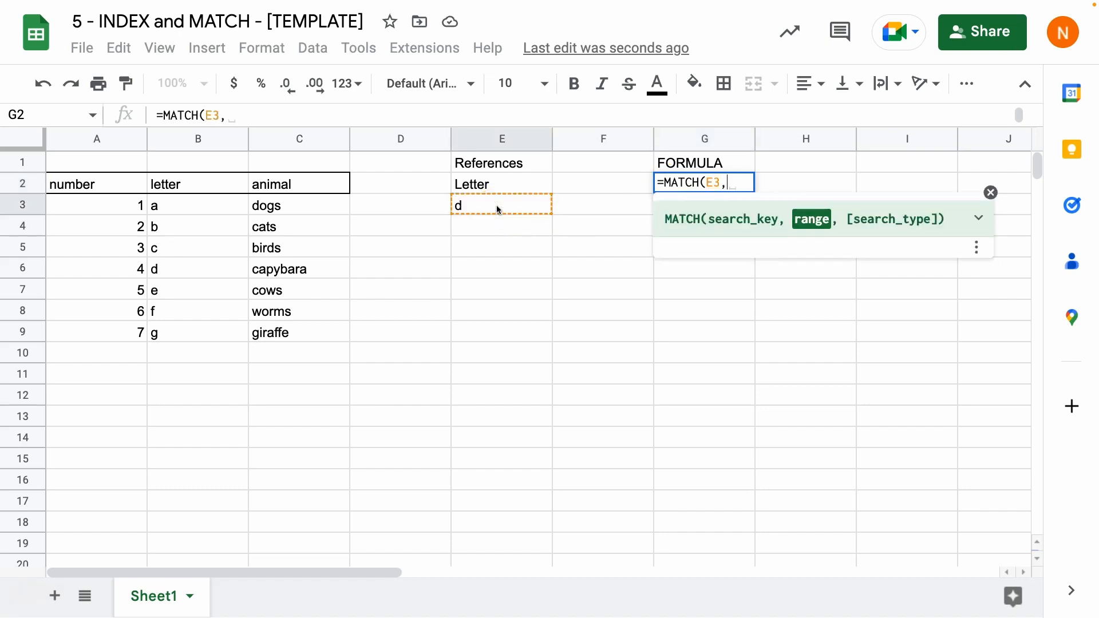
{"action": "left_click_drag", "start_coordinate": [198, 183], "coordinate": [198, 248]}
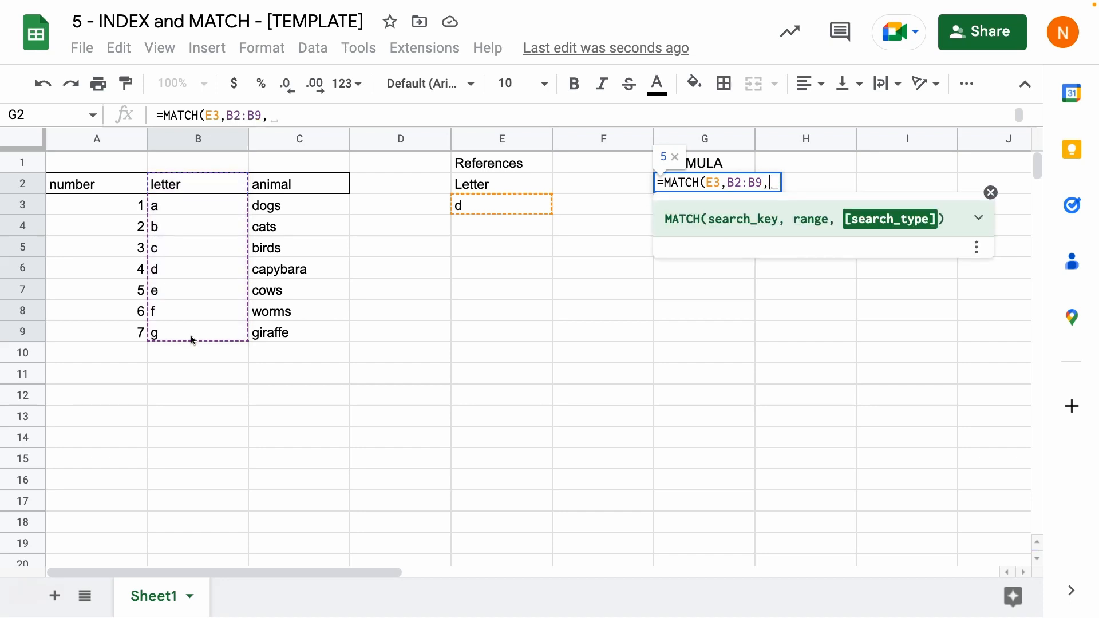
{"action": "type", "text": "0)"}
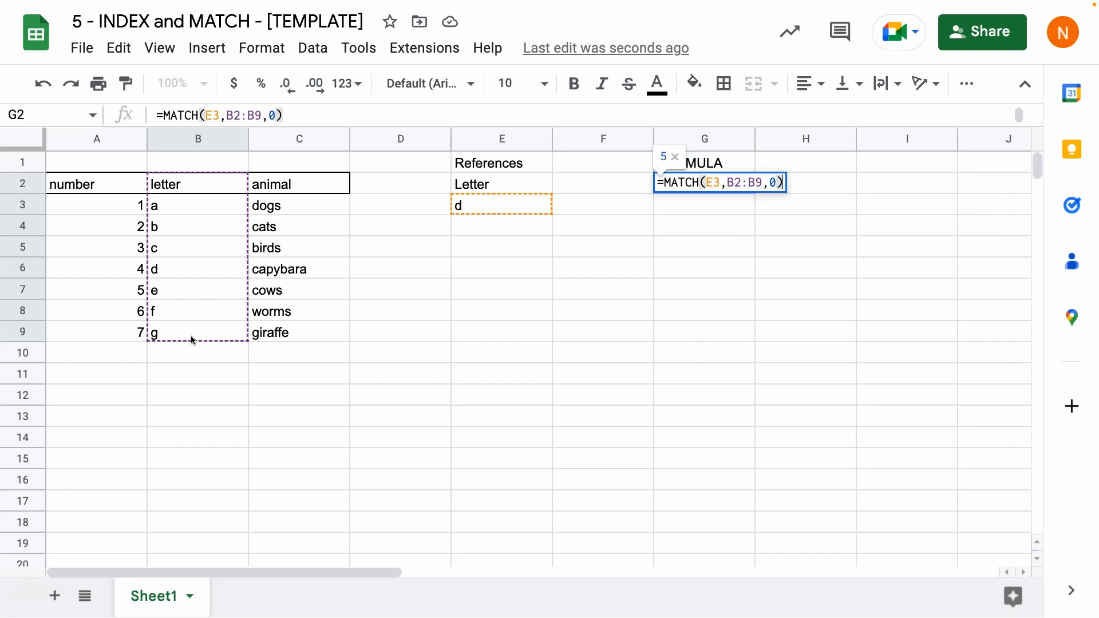
{"action": "key", "text": "Enter"}
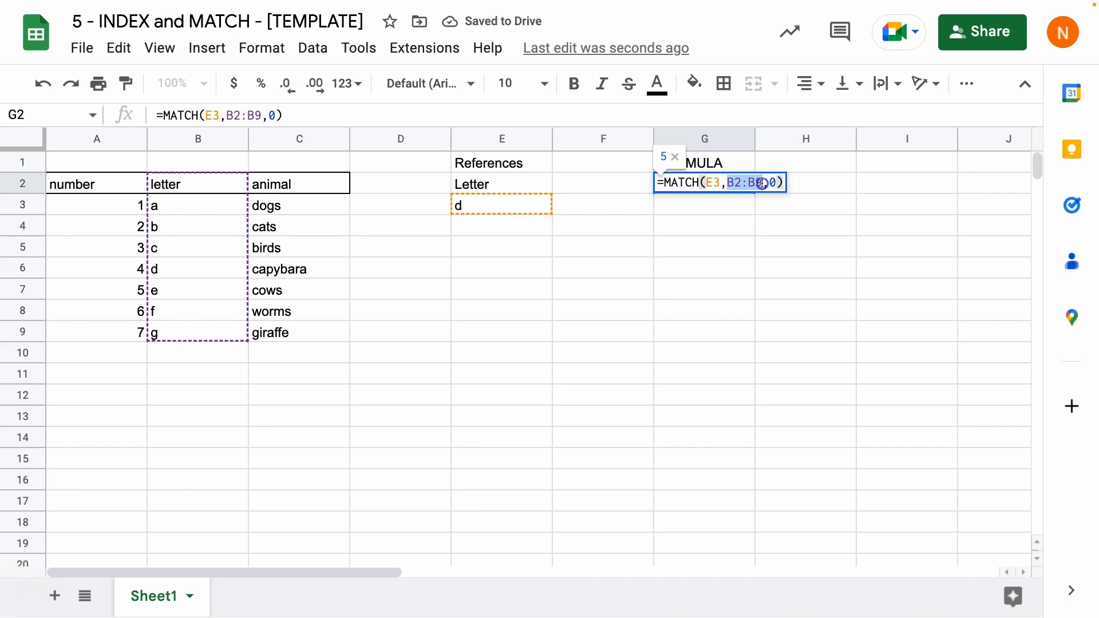
Step: Review the MATCH formula in G2 and keep it unchanged
{"action": "left_click", "coordinate": [197, 205]}
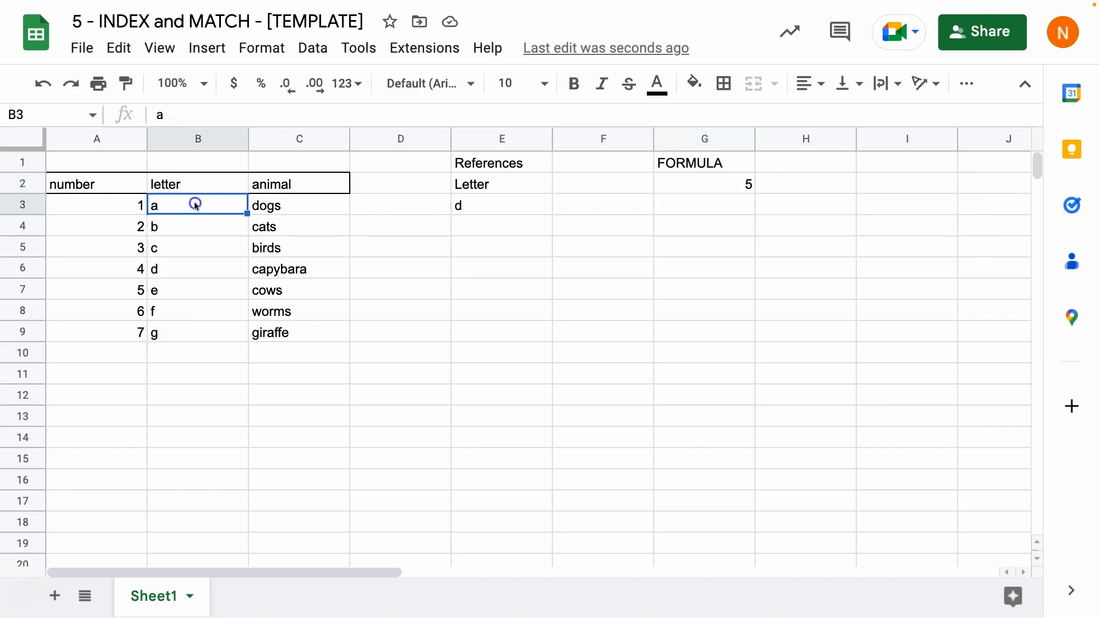
{"action": "left_click", "coordinate": [197, 268]}
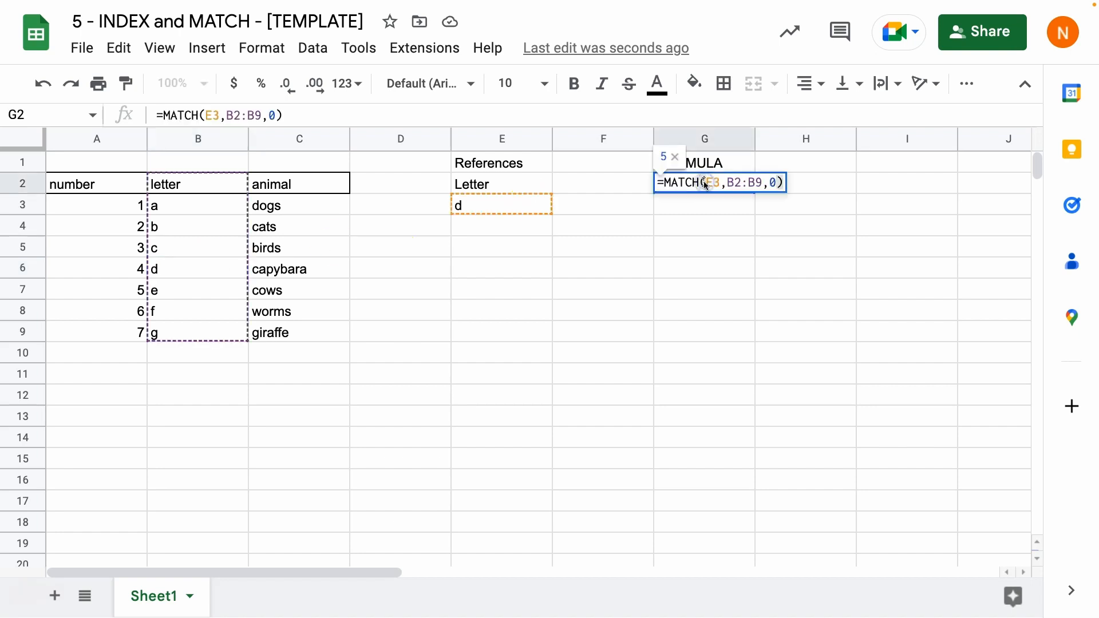
{"action": "key", "text": "enter"}
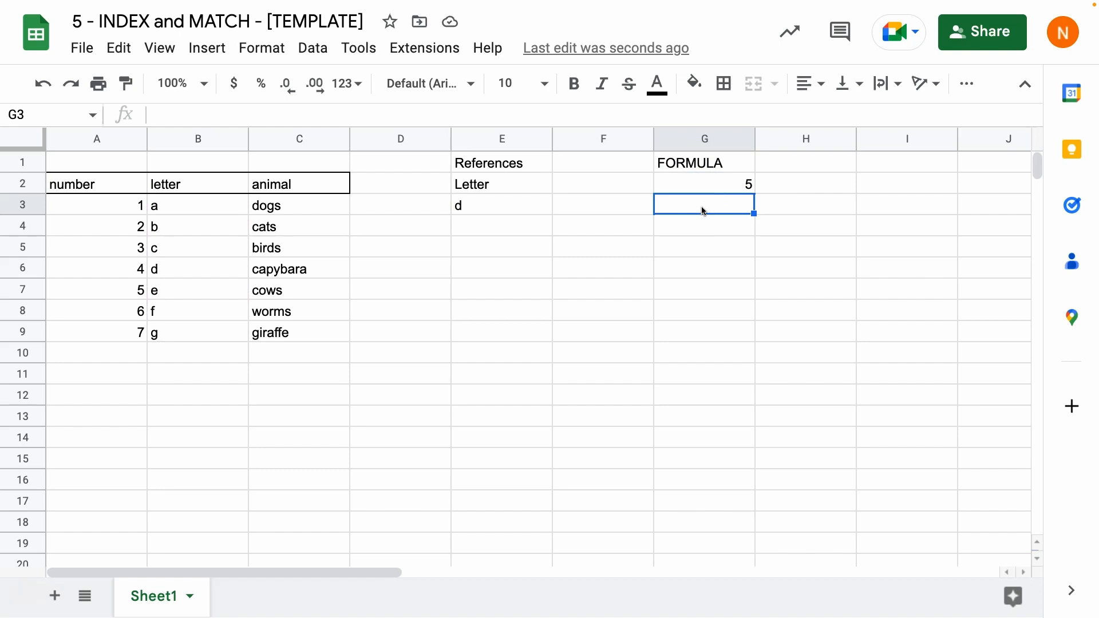
Step: Enter =INDEX(A2:C9,G2,3) in G3, returning capybara via the MATCH result
{"action": "type", "text": "=INDEX"}
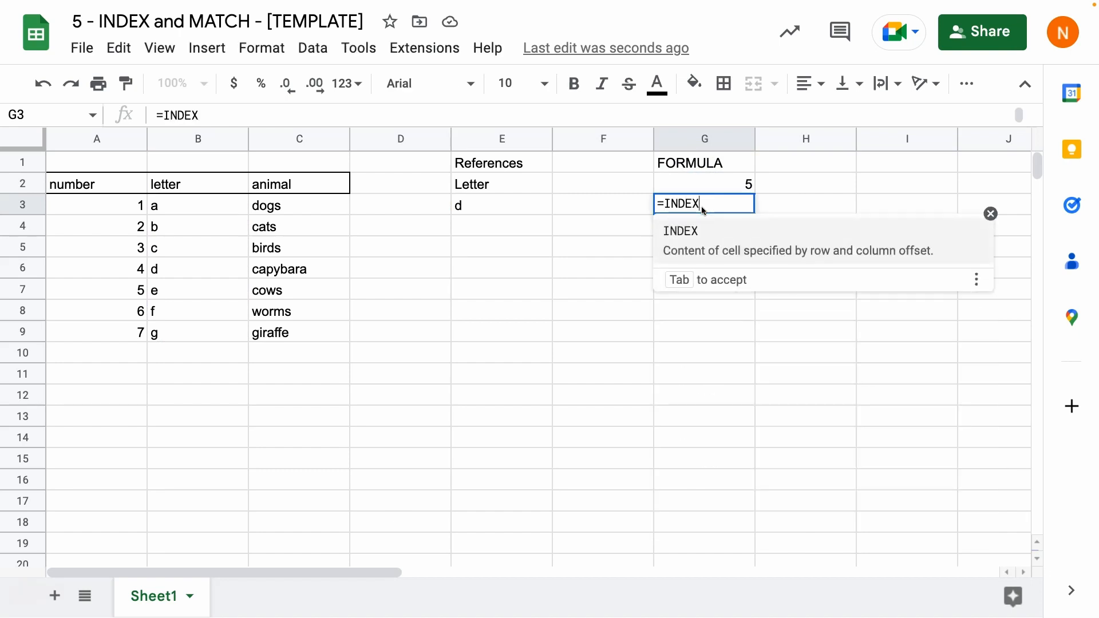
{"action": "type", "text": "("}
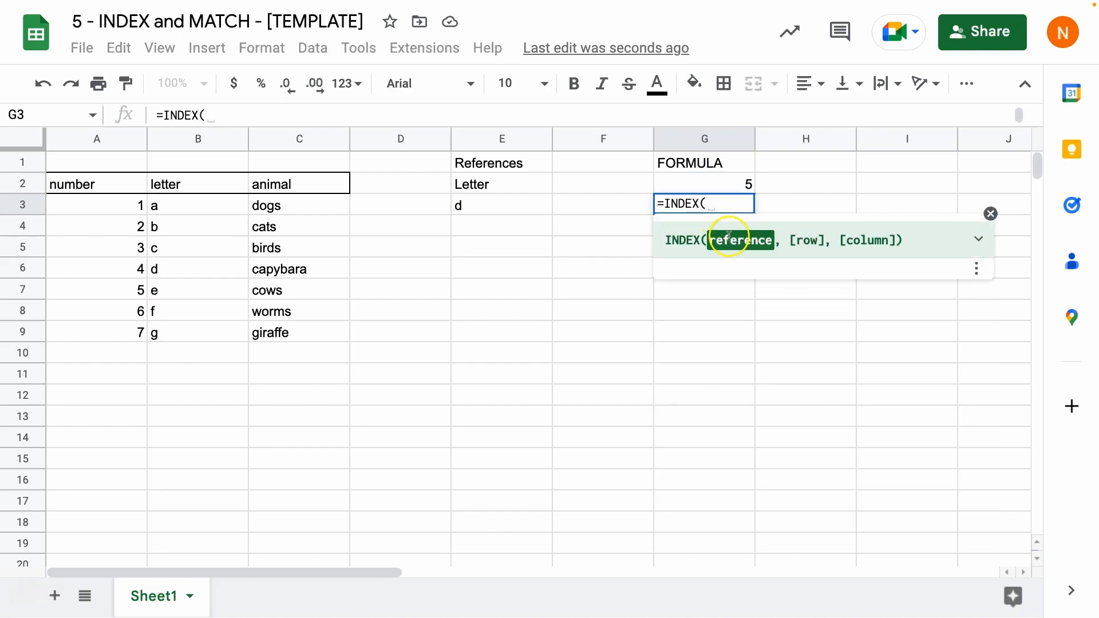
{"action": "left_click", "coordinate": [96, 184]}
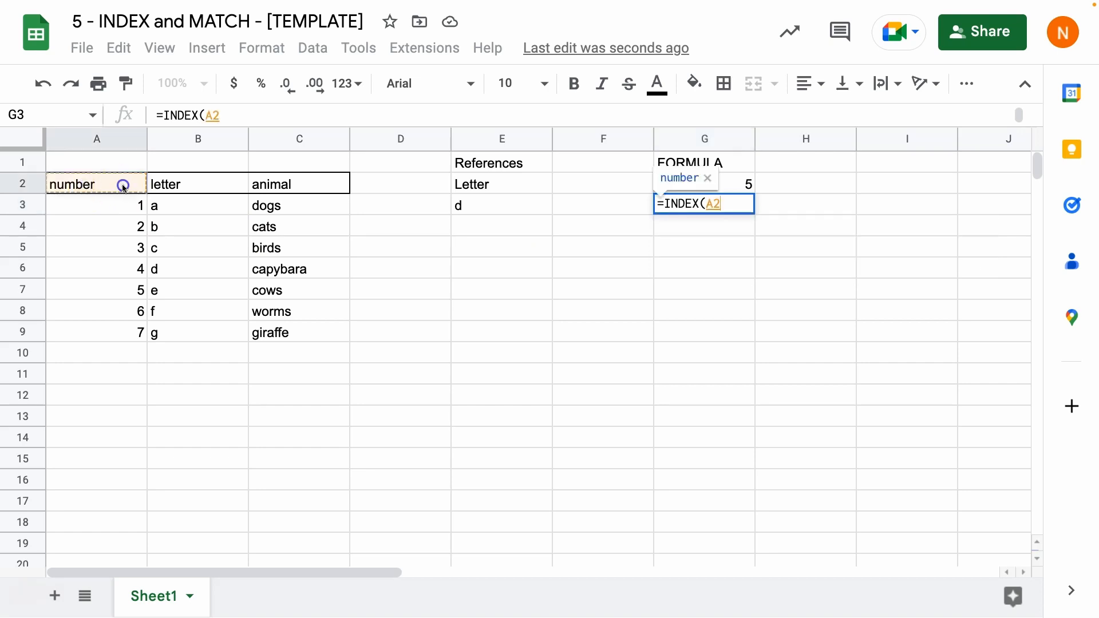
{"action": "left_click_drag", "start_coordinate": [123, 184], "coordinate": [324, 340]}
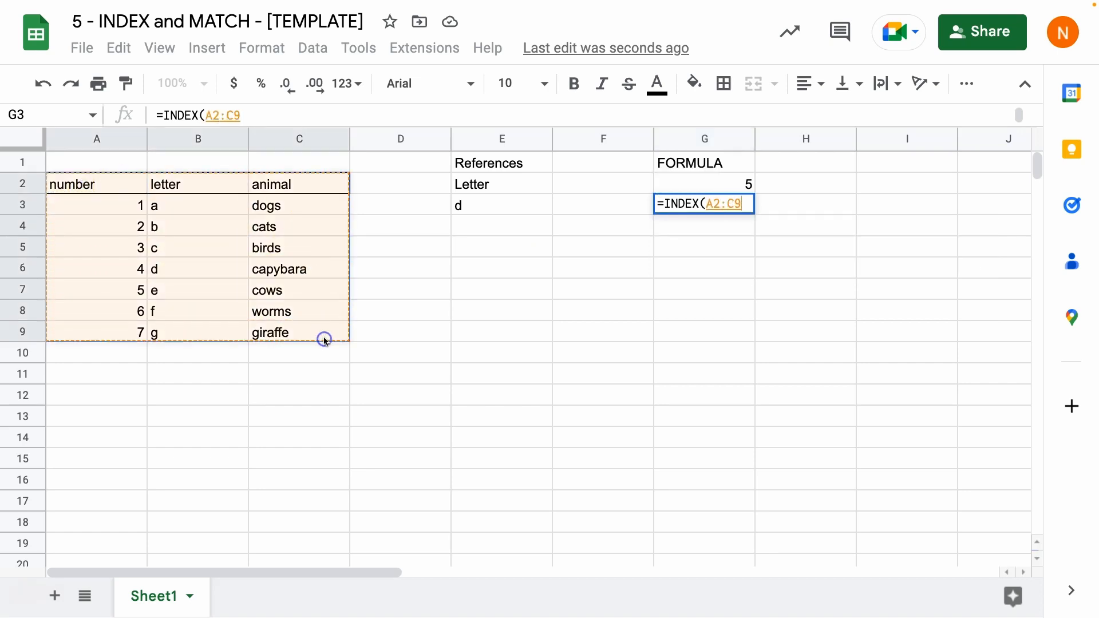
{"action": "type", "text": ","}
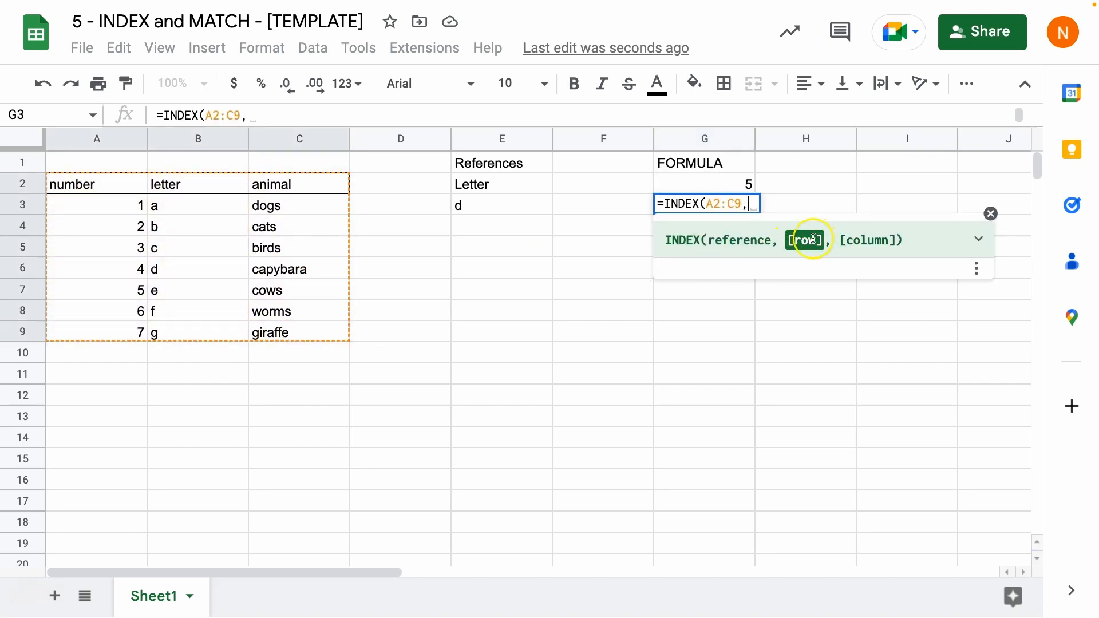
{"action": "left_click", "coordinate": [703, 183]}
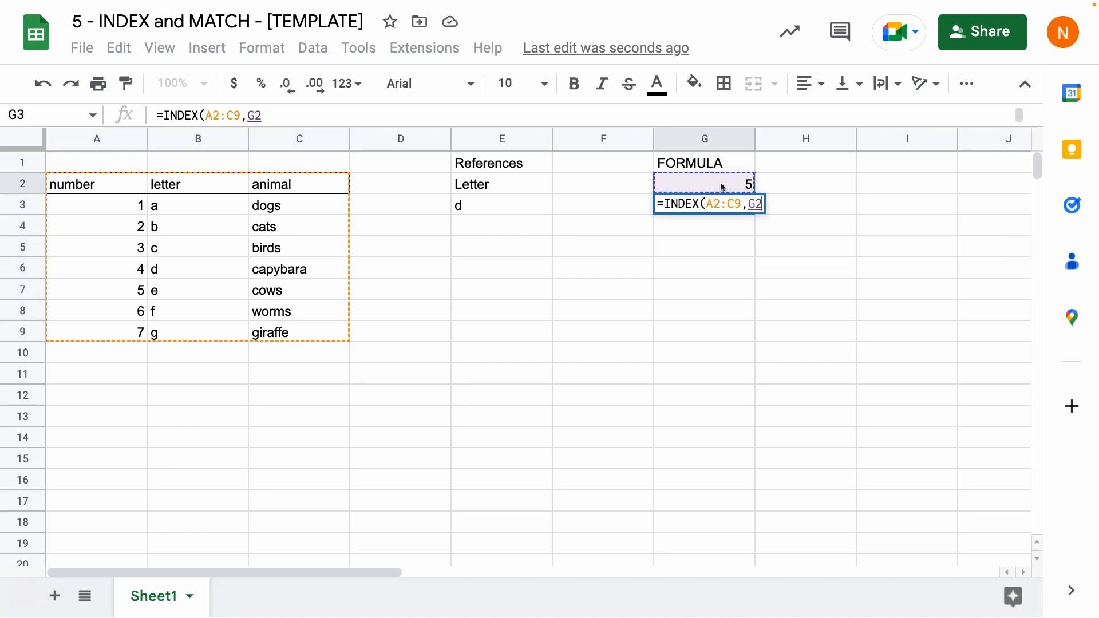
{"action": "type", "text": ","}
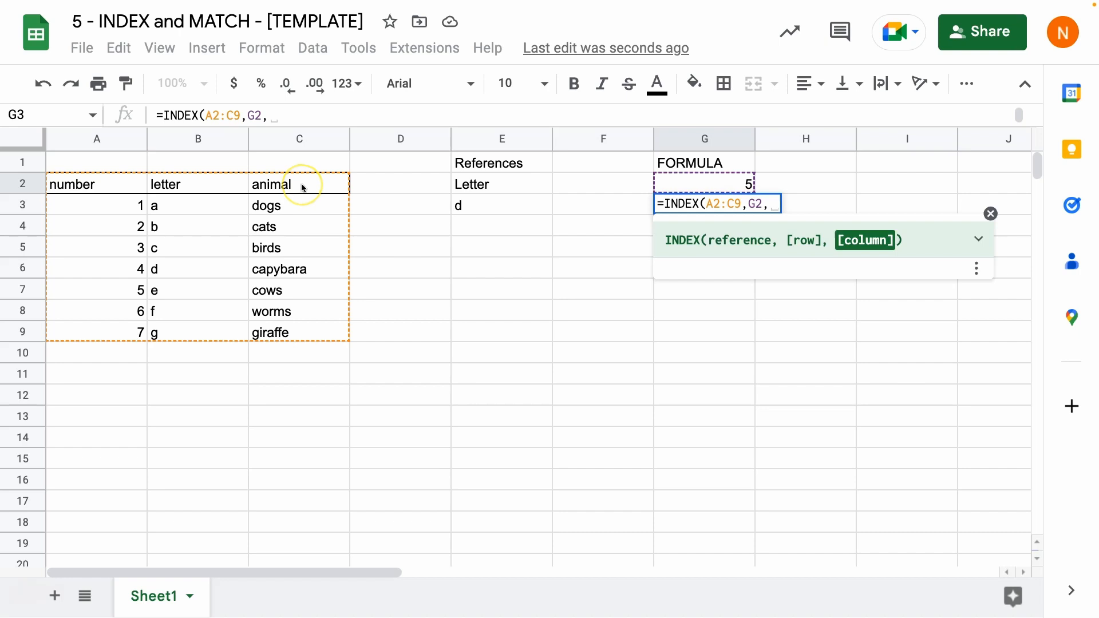
{"action": "type", "text": "3)"}
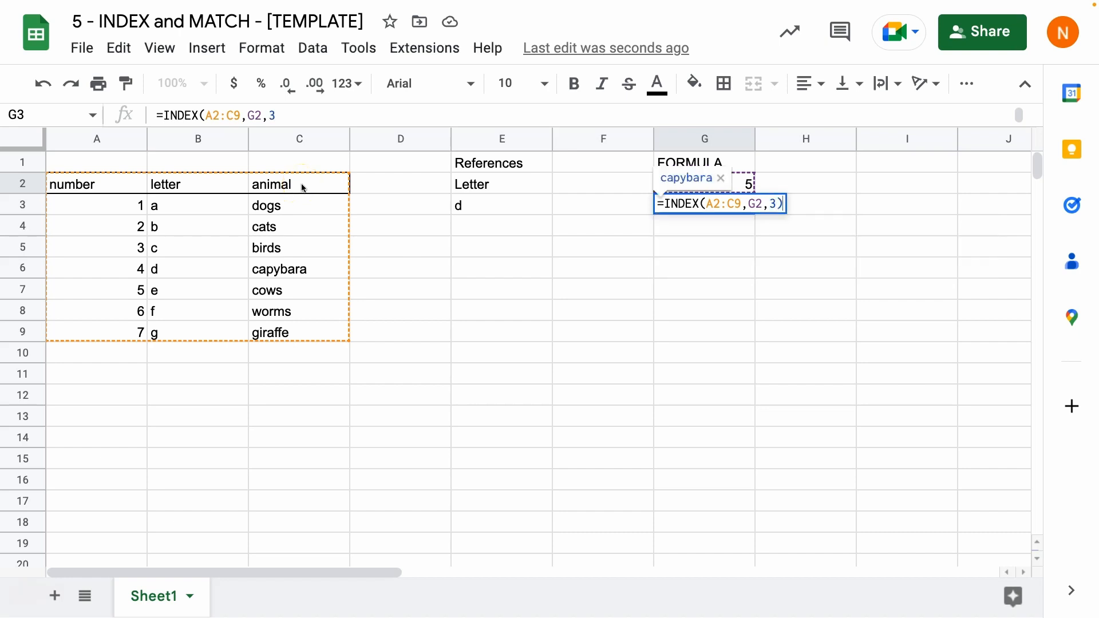
{"action": "key", "text": "enter"}
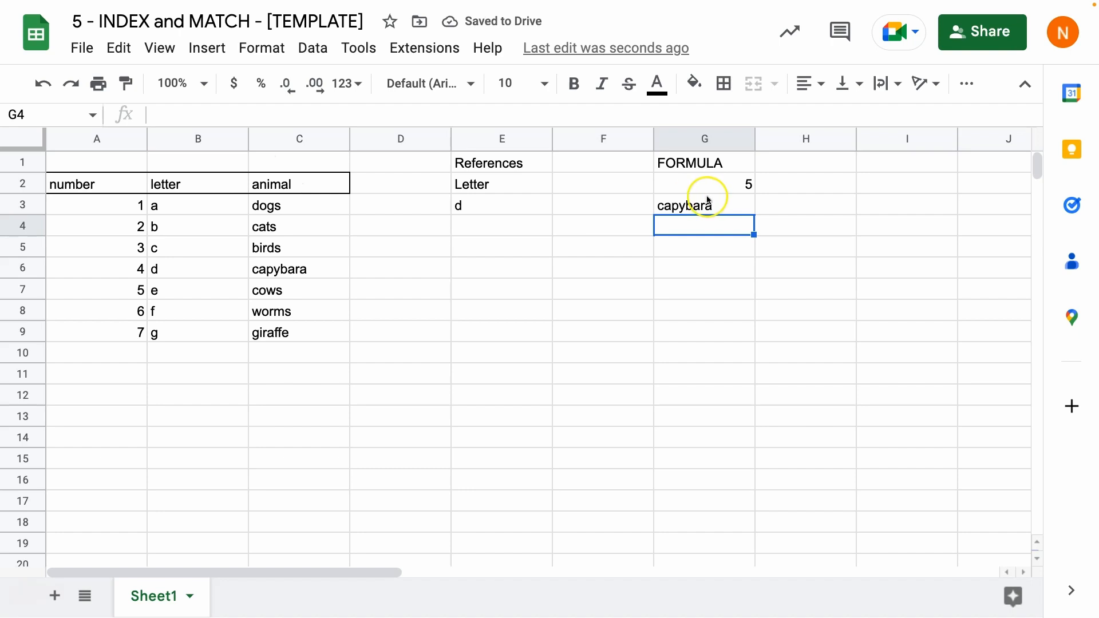
Step: Inspect G2 and G3, then reopen the INDEX(A2:C9,G2,3) formula for editing
{"action": "left_click", "coordinate": [704, 183]}
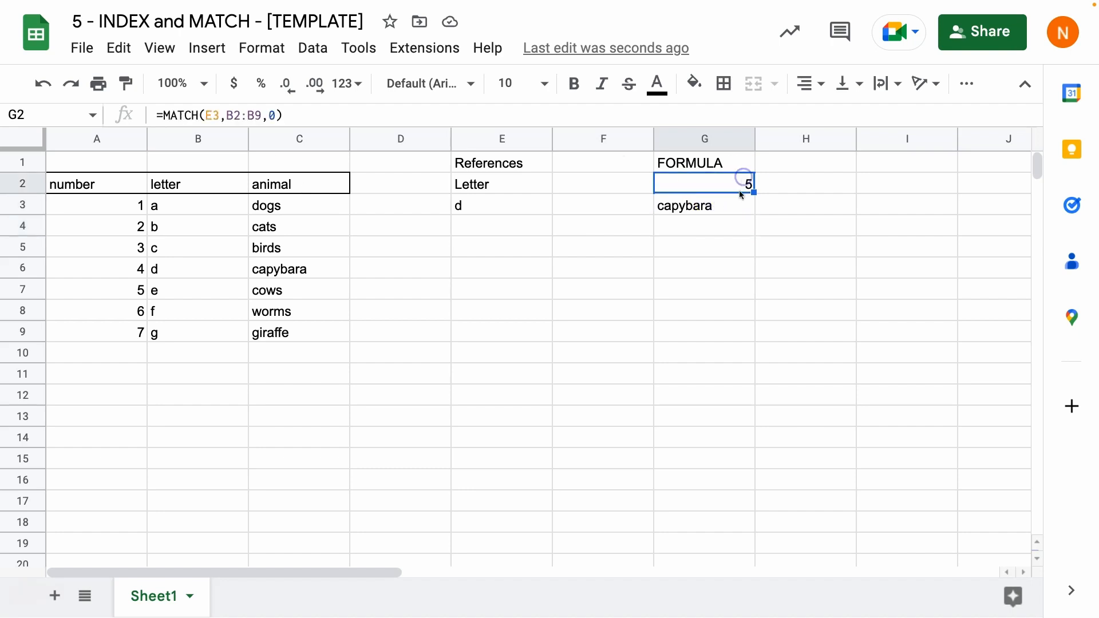
{"action": "left_click", "coordinate": [704, 205]}
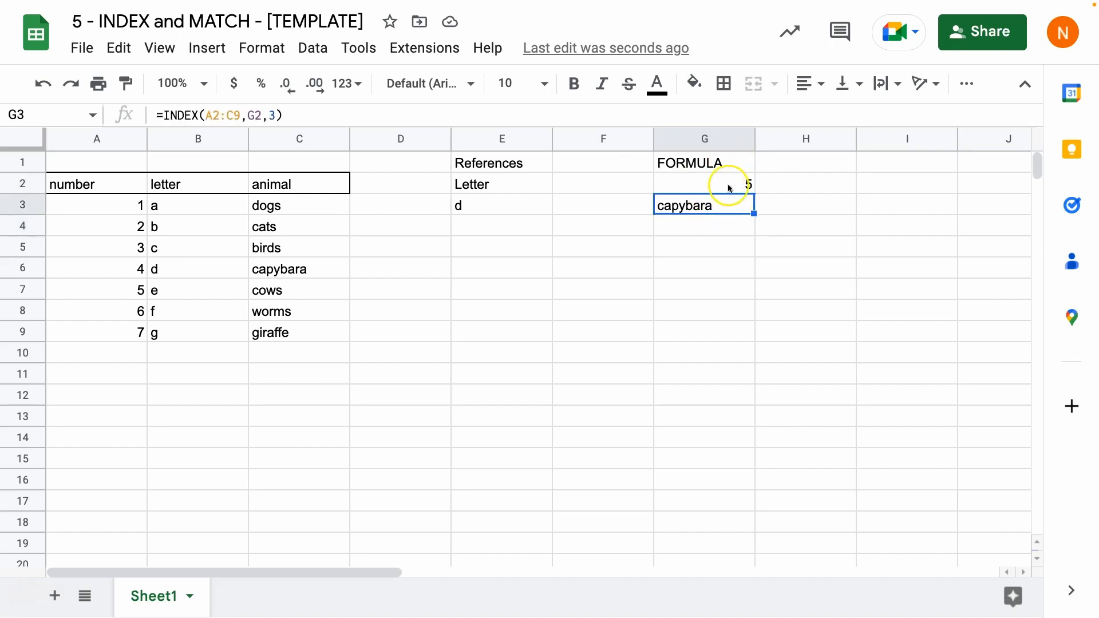
{"action": "left_click", "coordinate": [703, 183]}
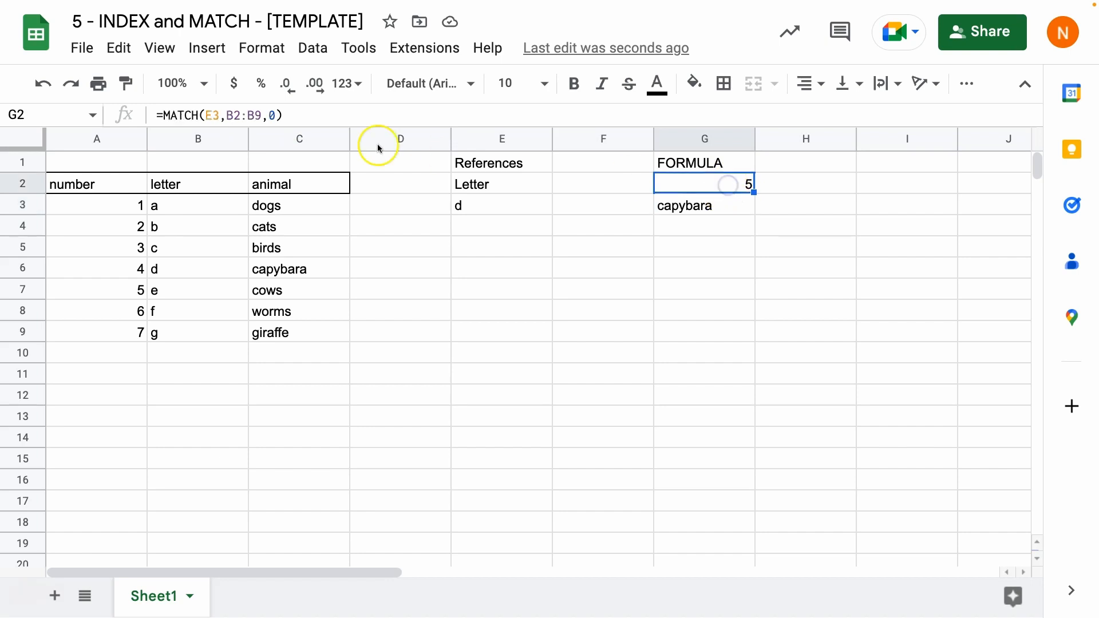
{"action": "double_click", "coordinate": [704, 183]}
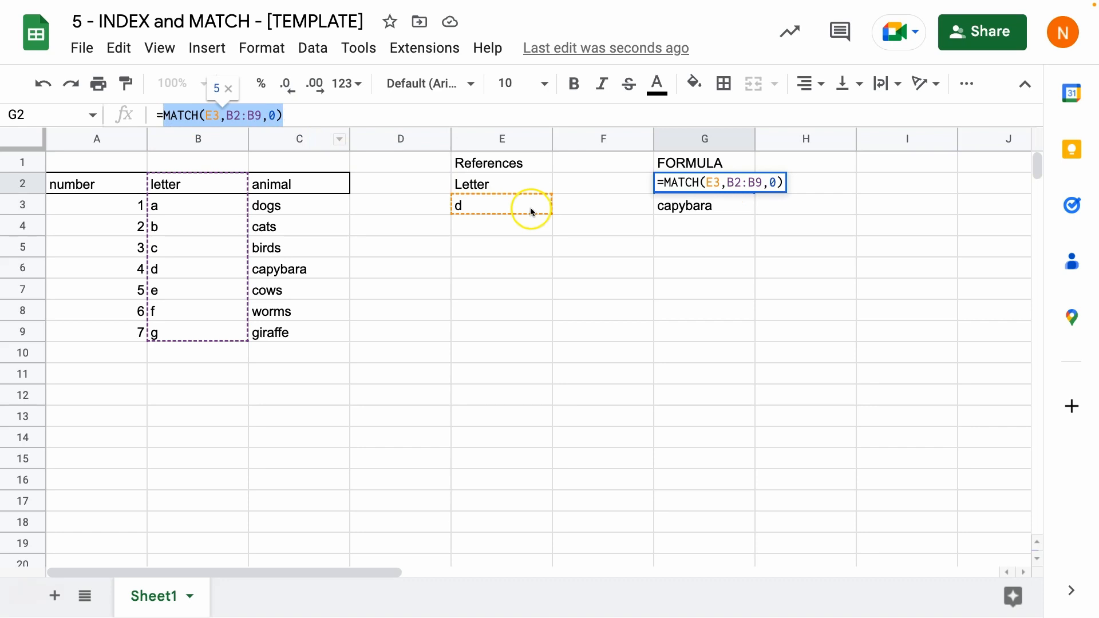
{"action": "type", "text": "=INDEX(A2:C9,G2,3)"}
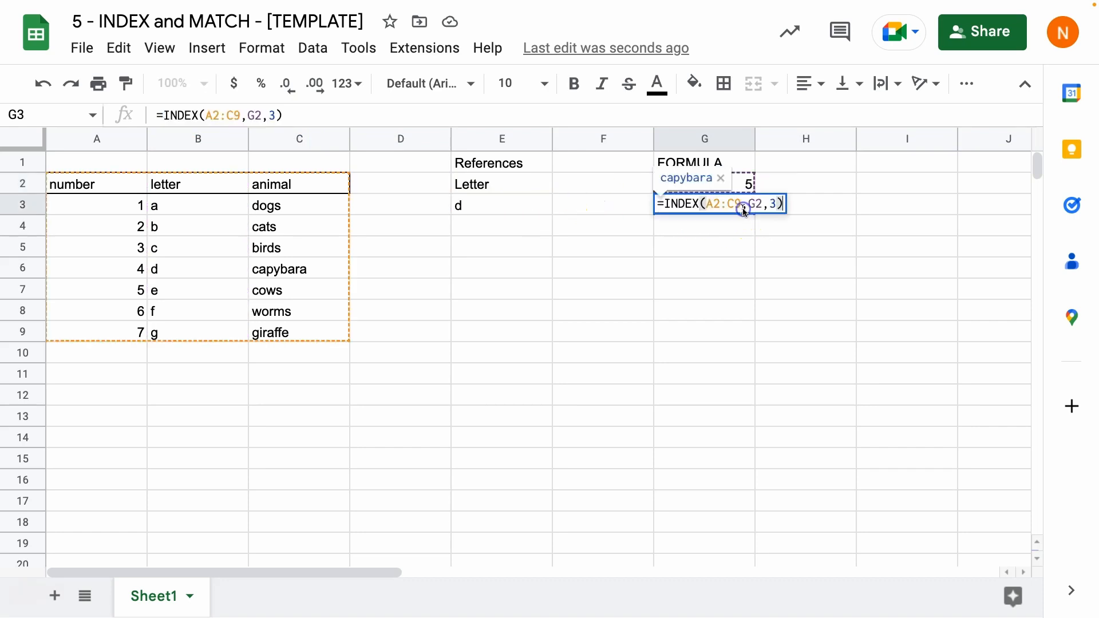
Step: Replace the G2 reference with nested MATCH(E3,B2:B9,0), still returning capybara
{"action": "left_click", "coordinate": [756, 204]}
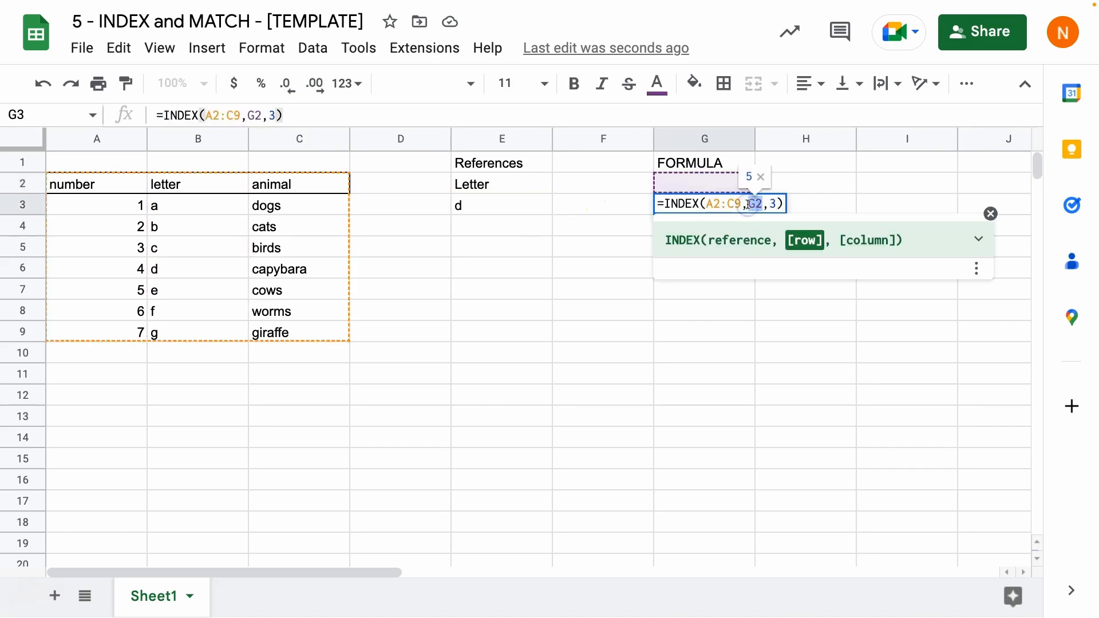
{"action": "type", "text": "MATCH(E3,B2:B9,0)"}
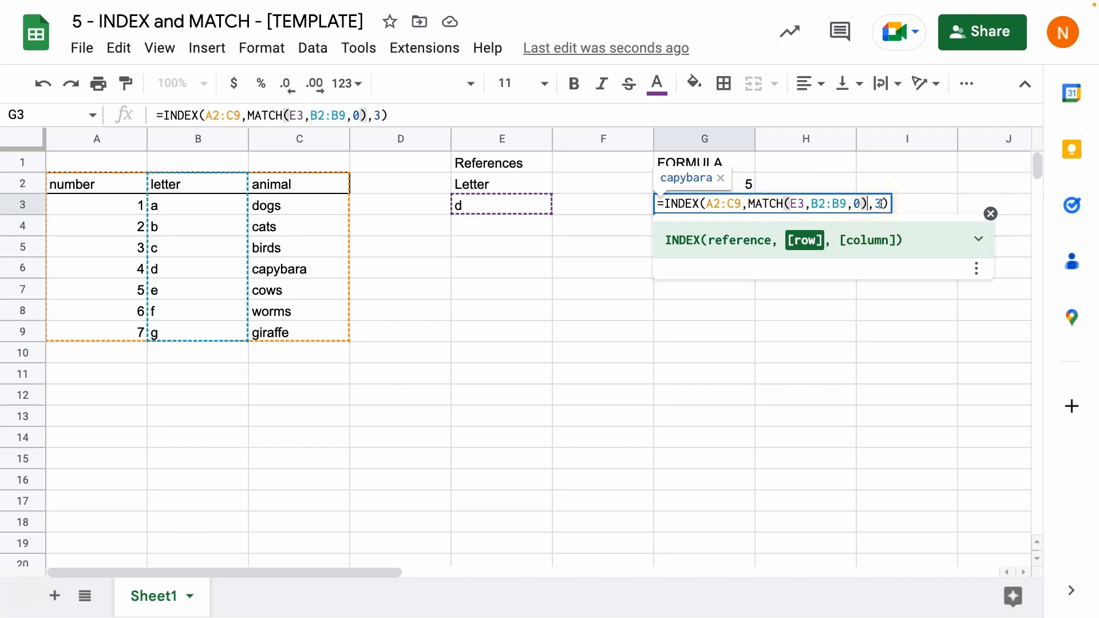
{"action": "key", "text": "Enter"}
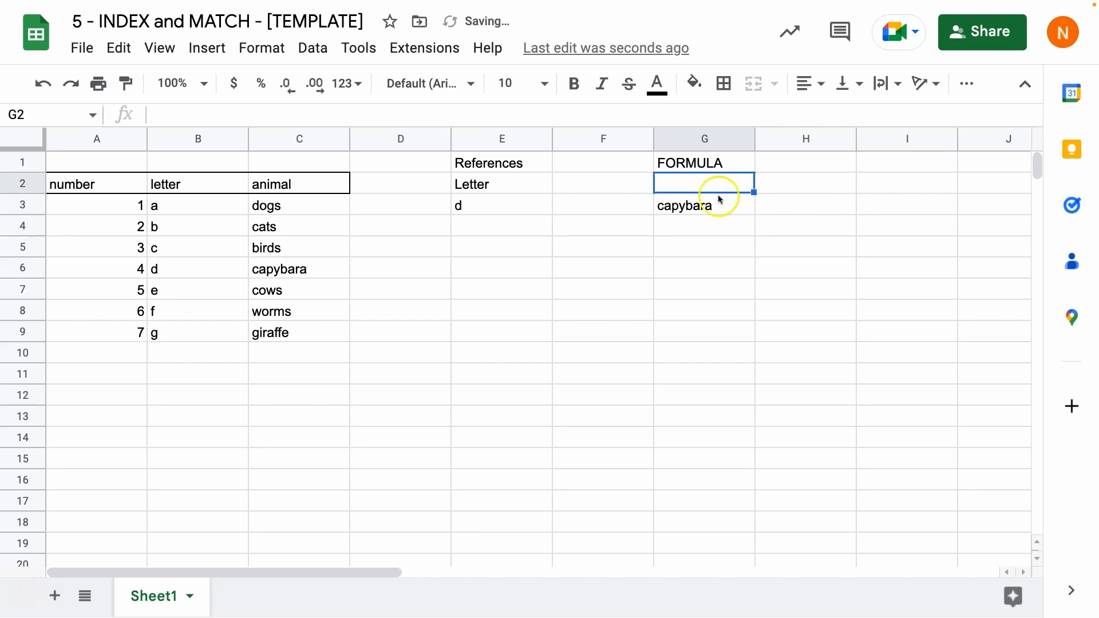
Step: Draft G2 as INDEX(A2:C9,5,MATCH(E2,A2:C2,0)) using the Letter header as key
{"action": "left_click", "coordinate": [705, 205]}
{"action": "type", "text": "=INDEX(A2:C9, ,3)"}
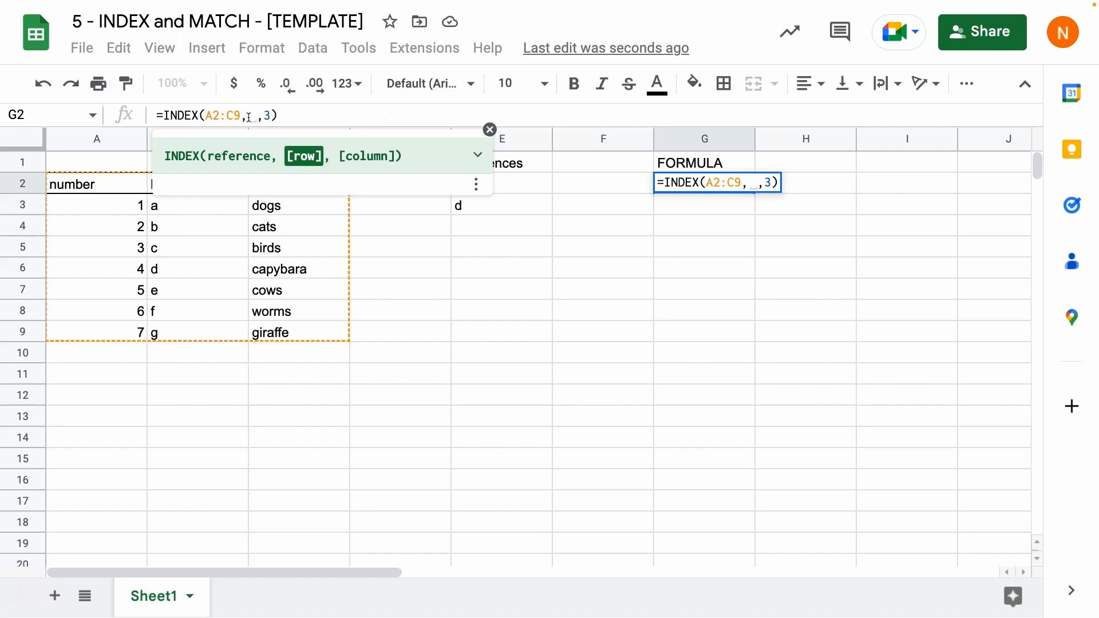
{"action": "type", "text": "5"}
{"action": "key", "text": "enter"}
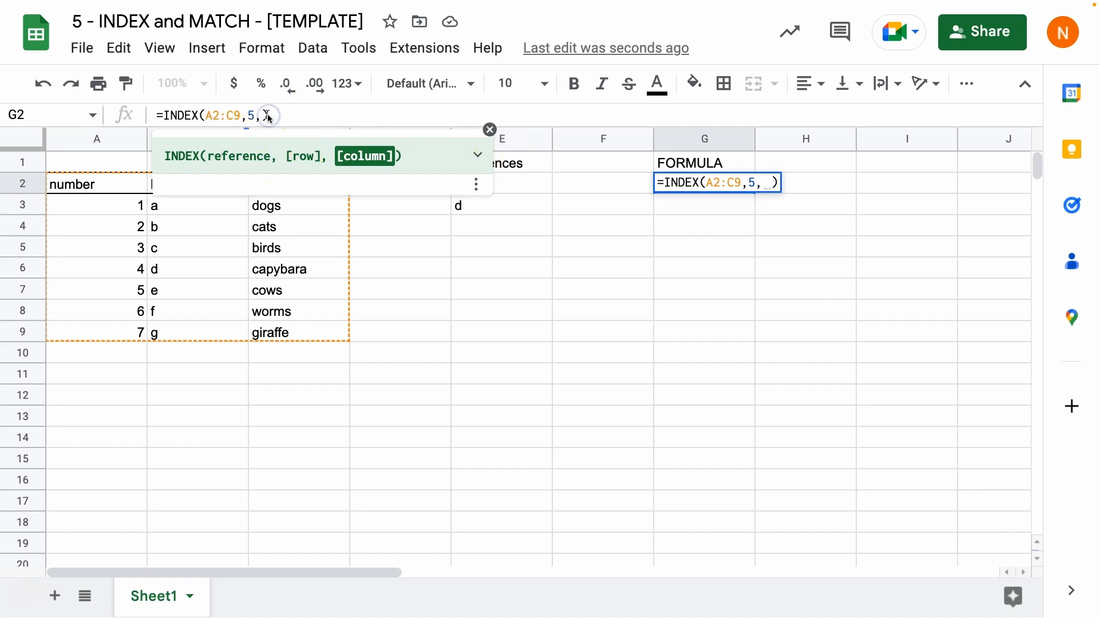
{"action": "type", "text": "MATCH("}
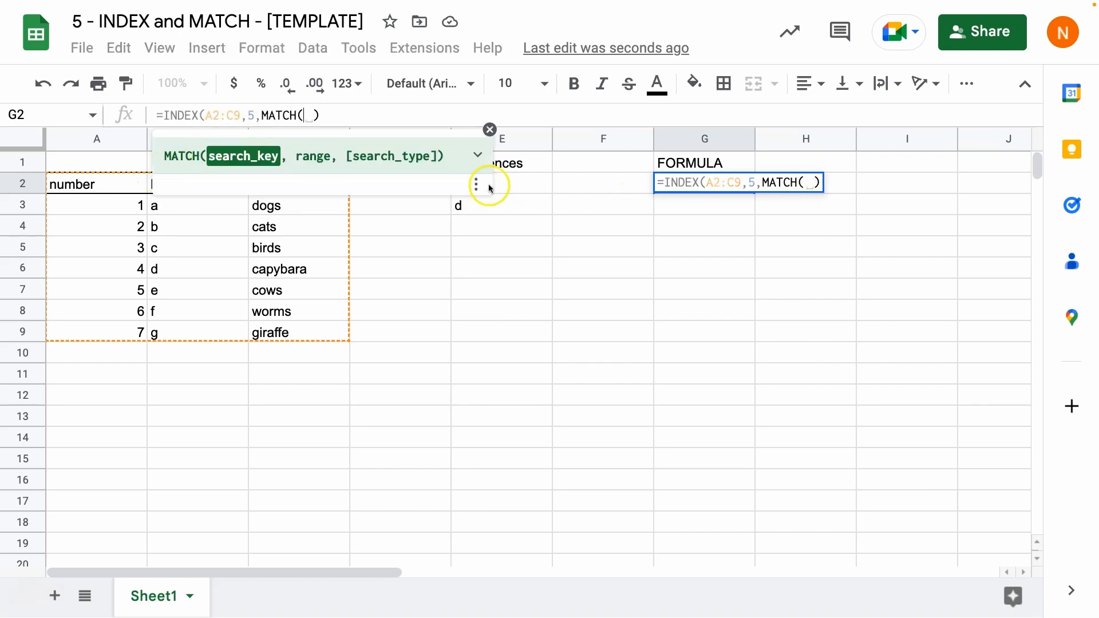
{"action": "left_click", "coordinate": [501, 183]}
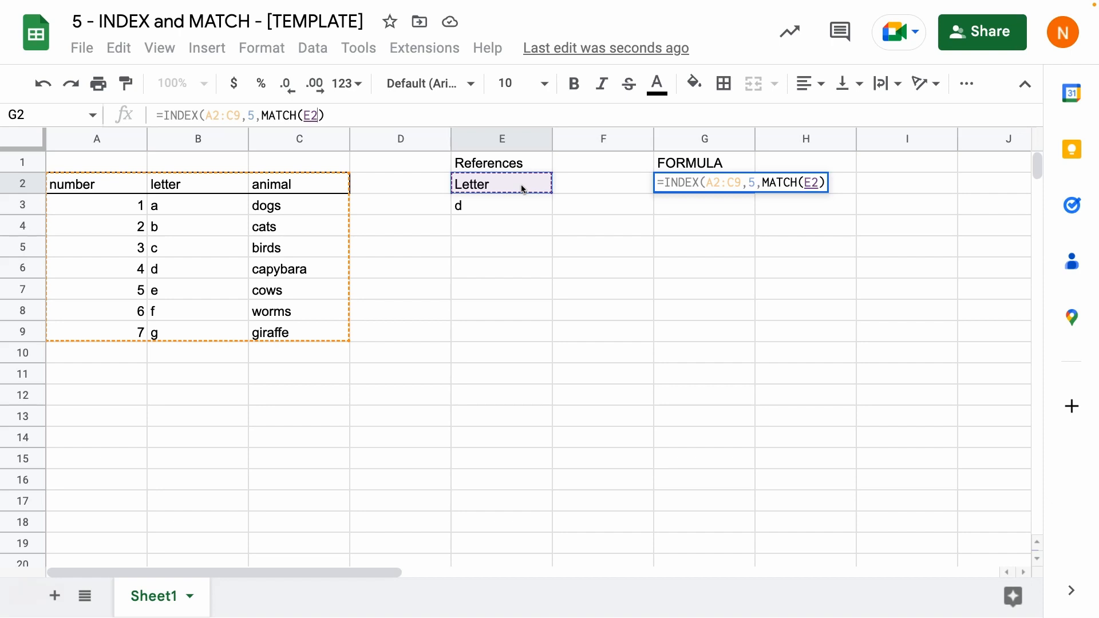
{"action": "type", "text": ",A2:C2,"}
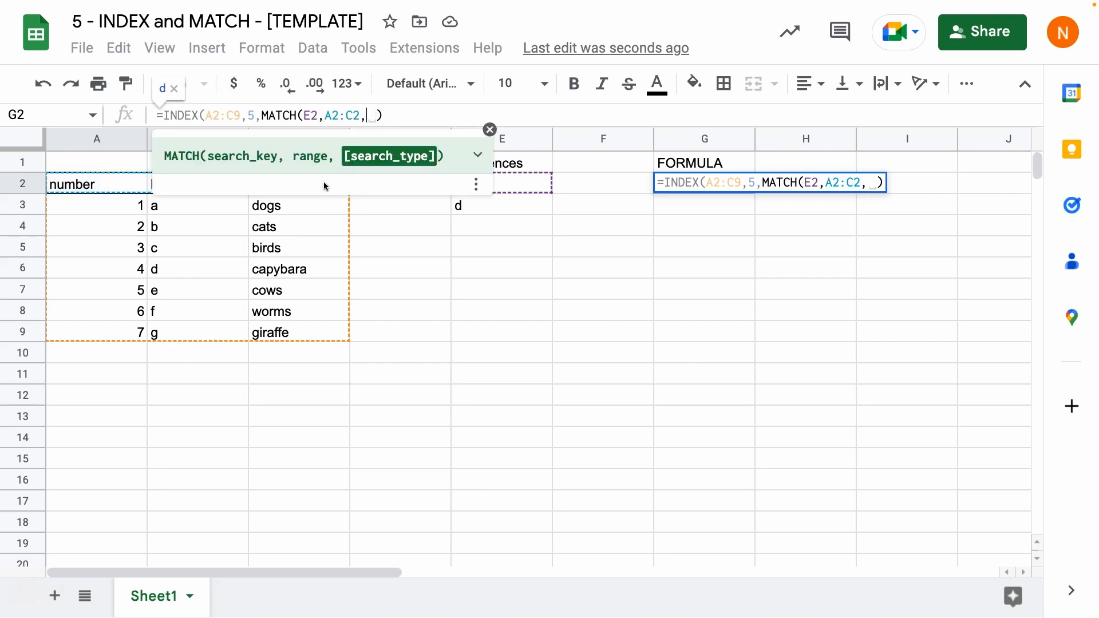
{"action": "type", "text": "0"}
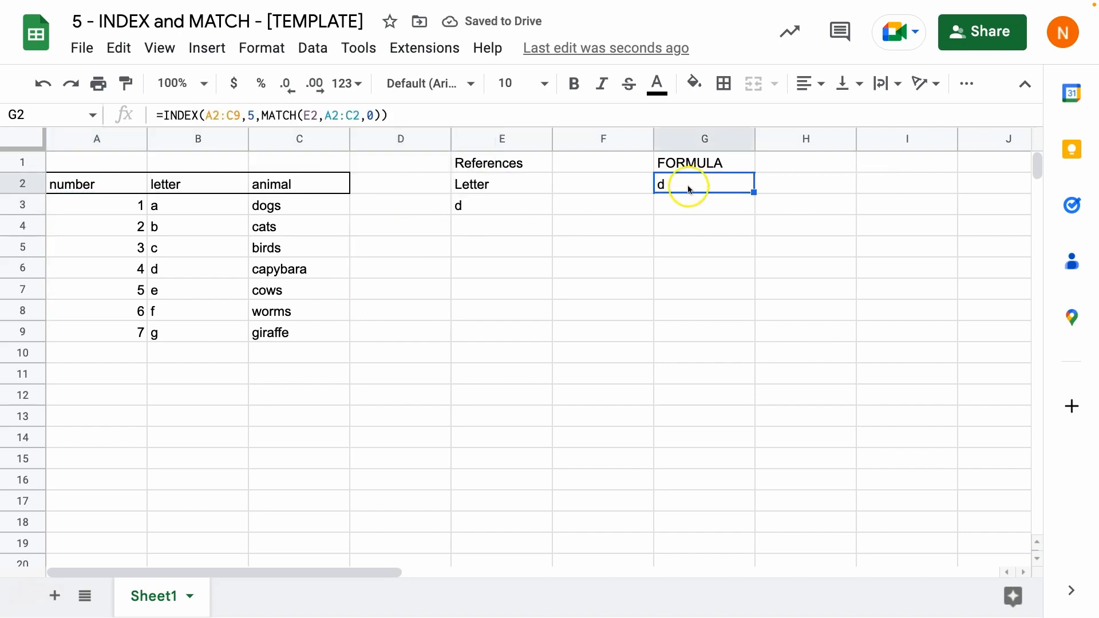
Step: Change the reference cell E2 to read animal
{"action": "left_click", "coordinate": [501, 183]}
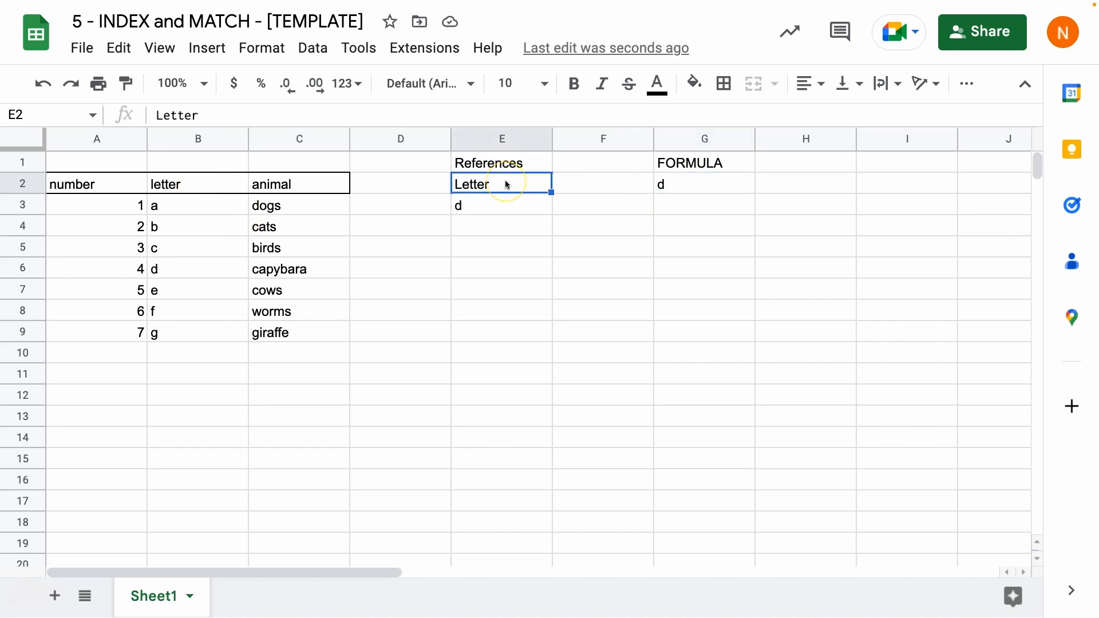
{"action": "type", "text": "animal"}
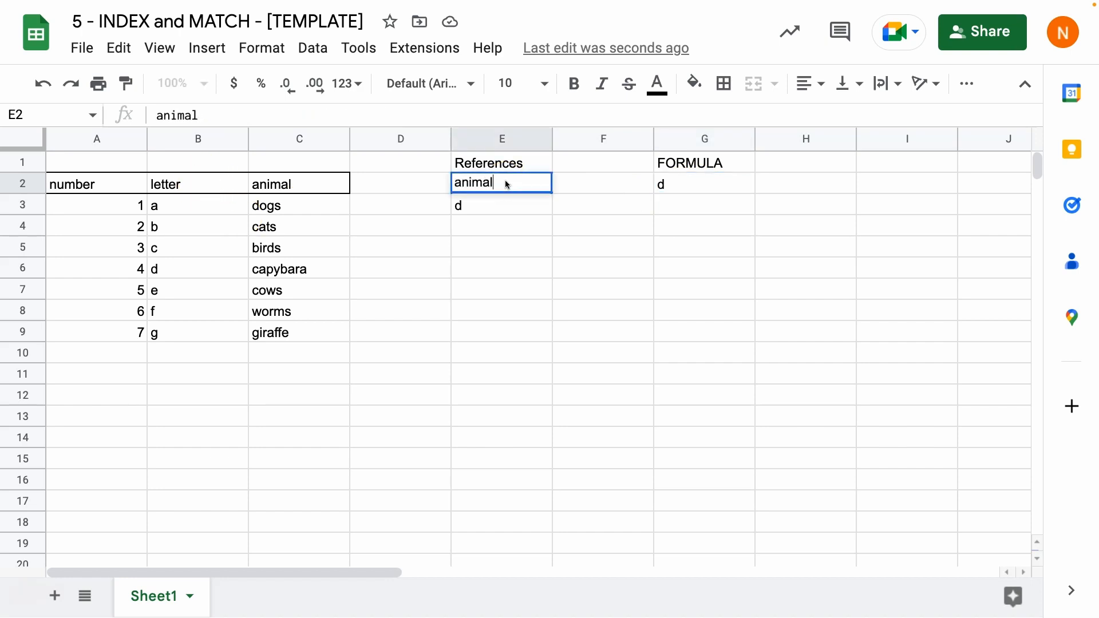
{"action": "key", "text": "enter"}
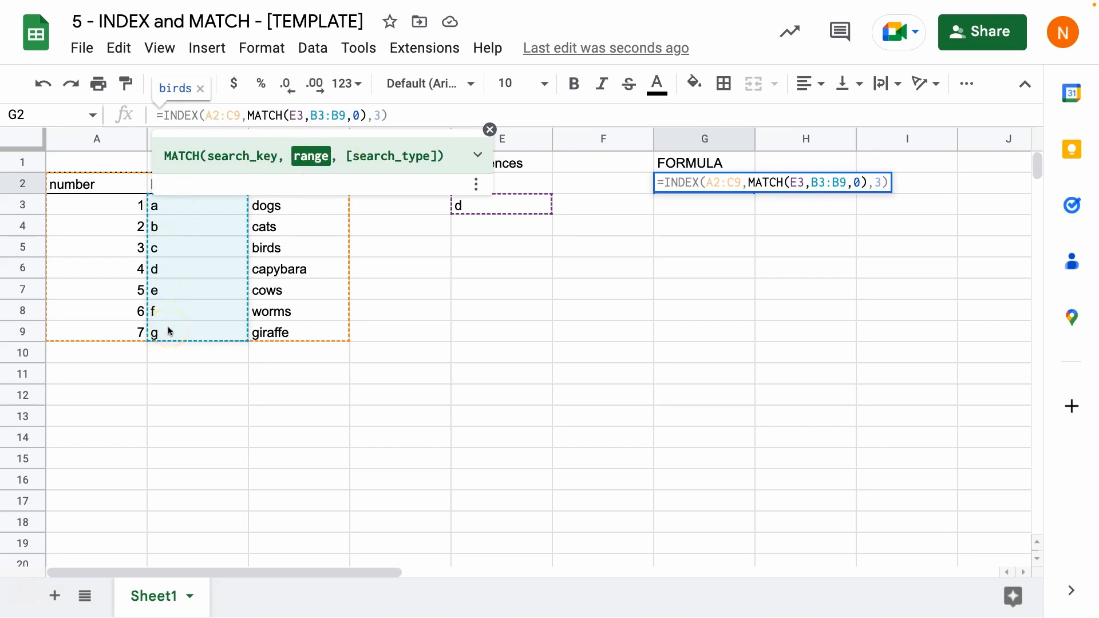
{"action": "mouse_move", "coordinate": [166, 273]}
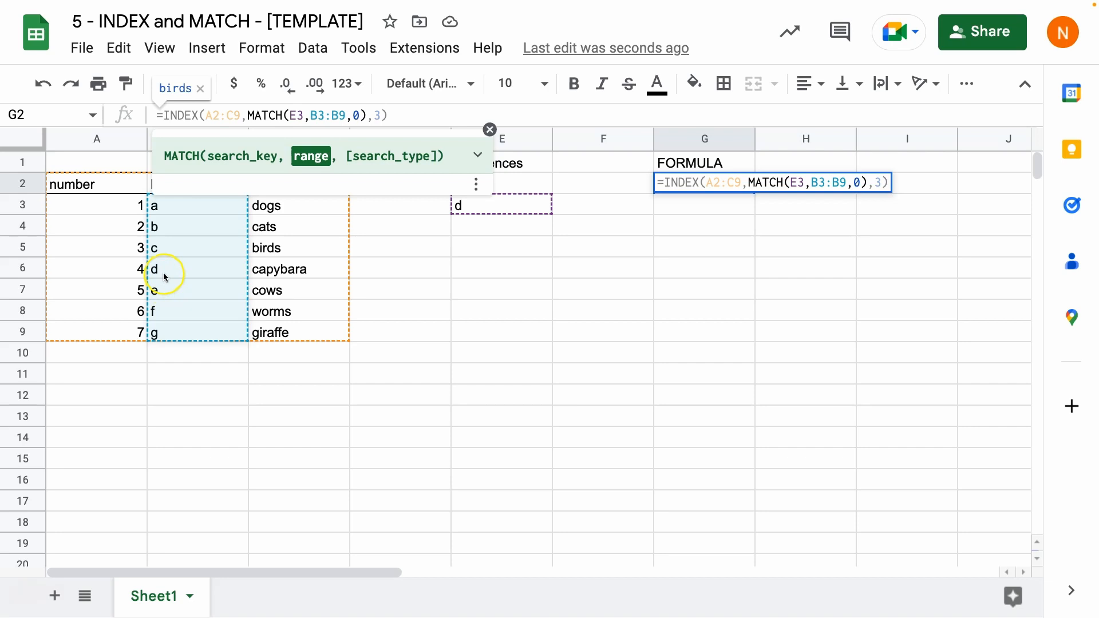
Step: Commit INDEX(A2:C9,MATCH(E3,B3:B9,0),3) in G2 returning birds, then reopen it to fix the ranges
{"action": "key", "text": "Enter"}
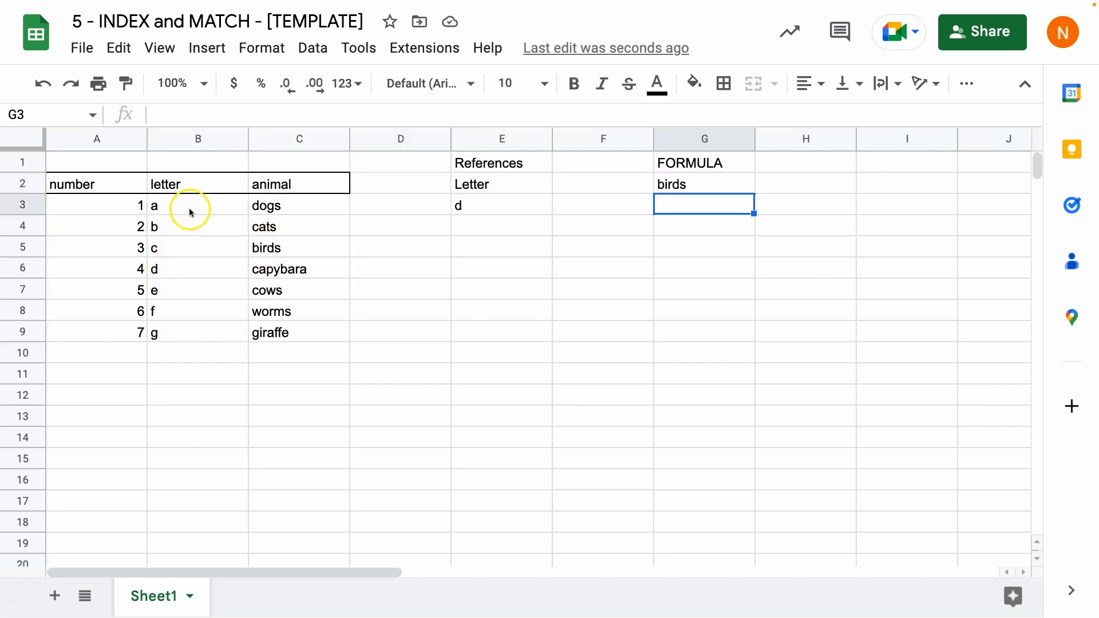
{"action": "left_click", "coordinate": [703, 183]}
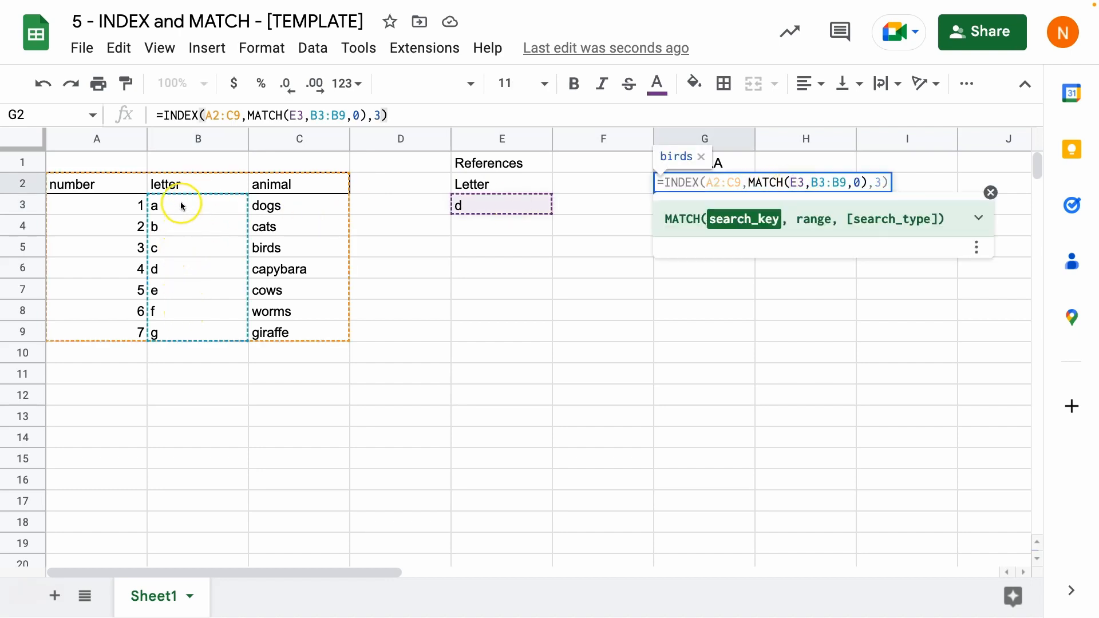
{"action": "mouse_move", "coordinate": [179, 266]}
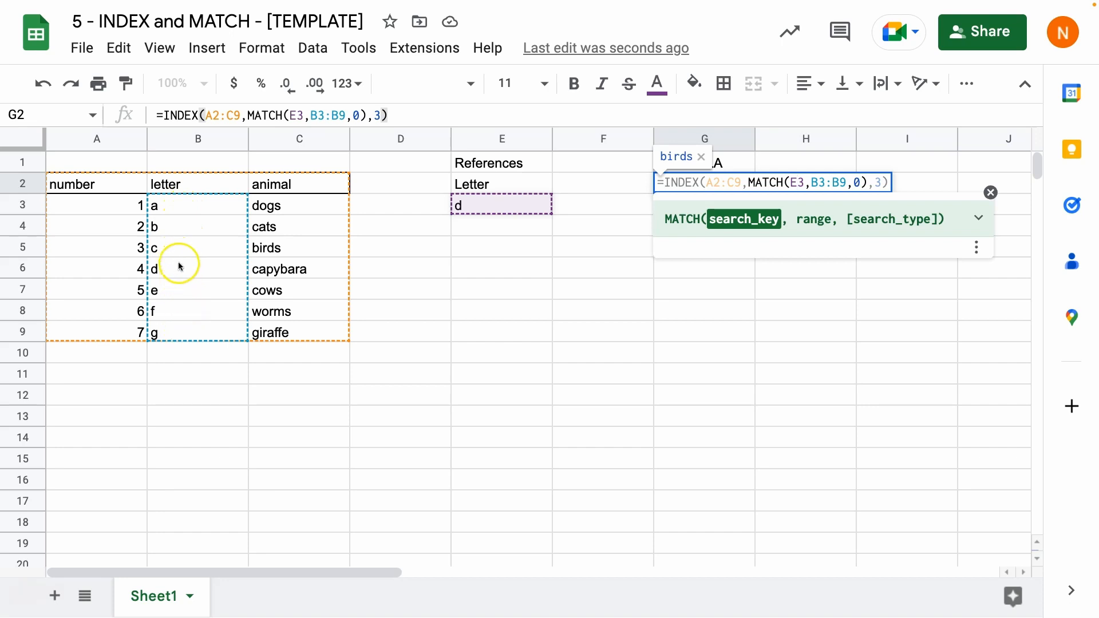
{"action": "mouse_move", "coordinate": [185, 183]}
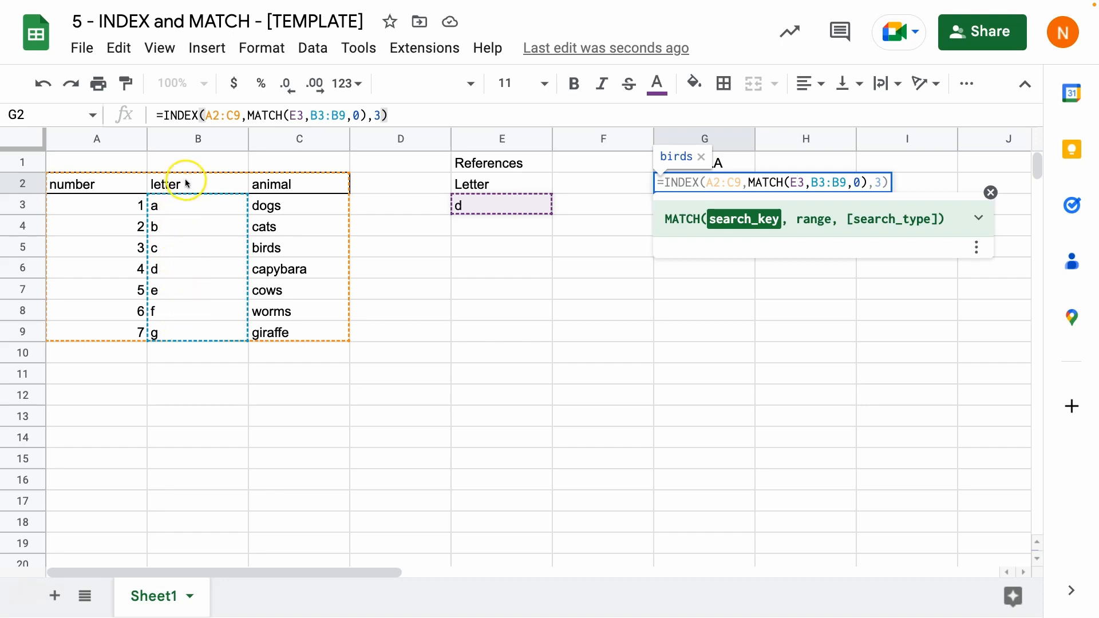
{"action": "mouse_move", "coordinate": [195, 183]}
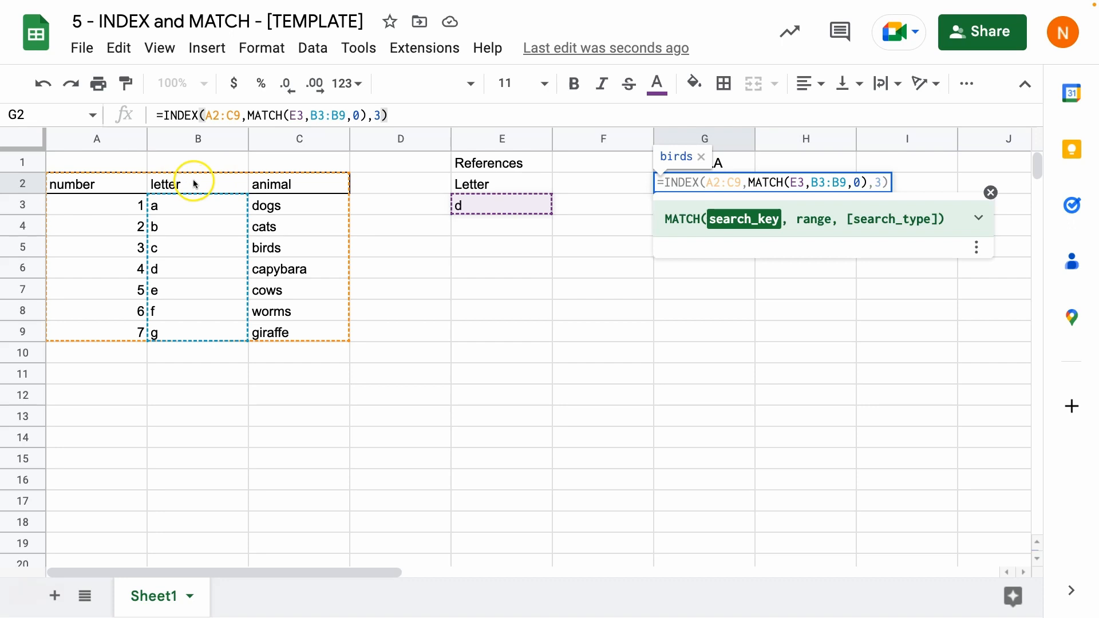
{"action": "left_click", "coordinate": [197, 247]}
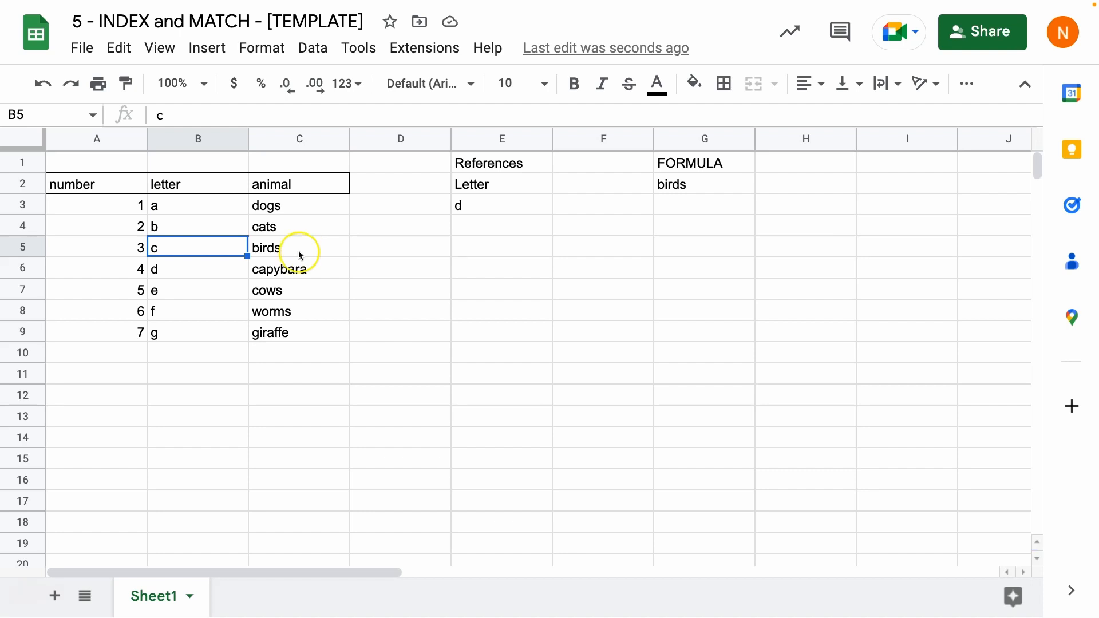
{"action": "left_click", "coordinate": [703, 183]}
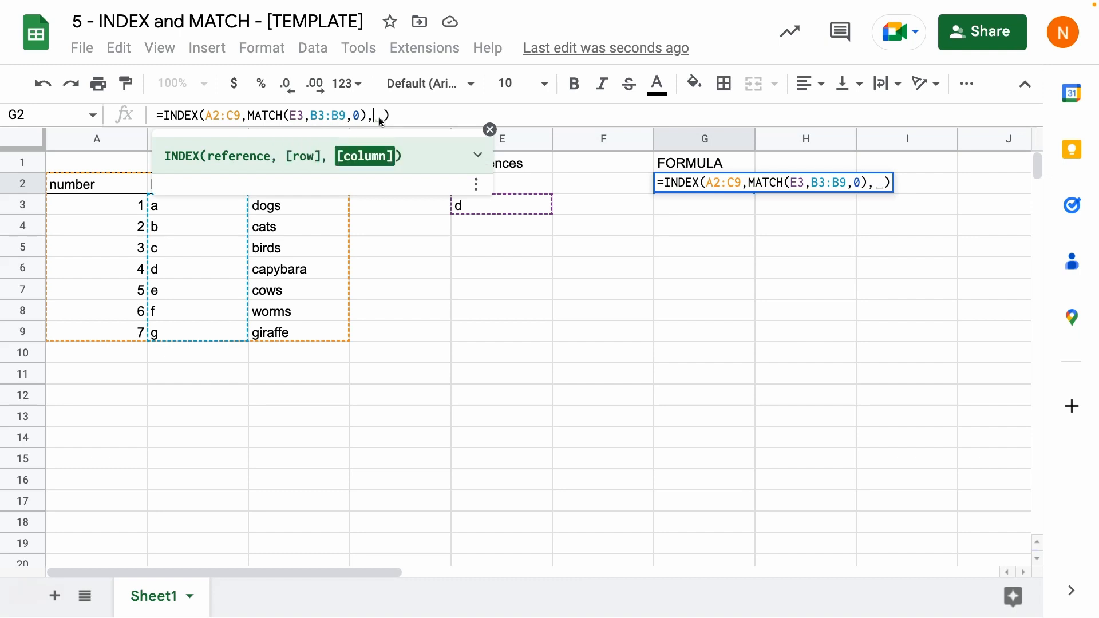
Step: Make the column argument MATCH(E2,A2:C2,0) and correct B3 to B2, returning d
{"action": "type", "text": "MATCH(A2:C2"}
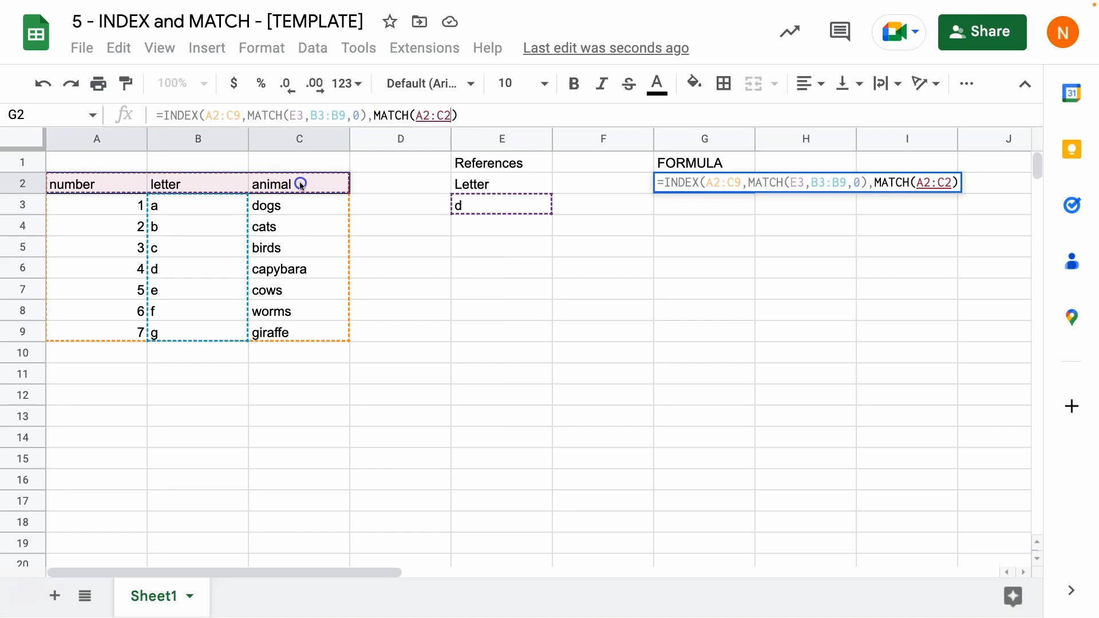
{"action": "mouse_move", "coordinate": [300, 185]}
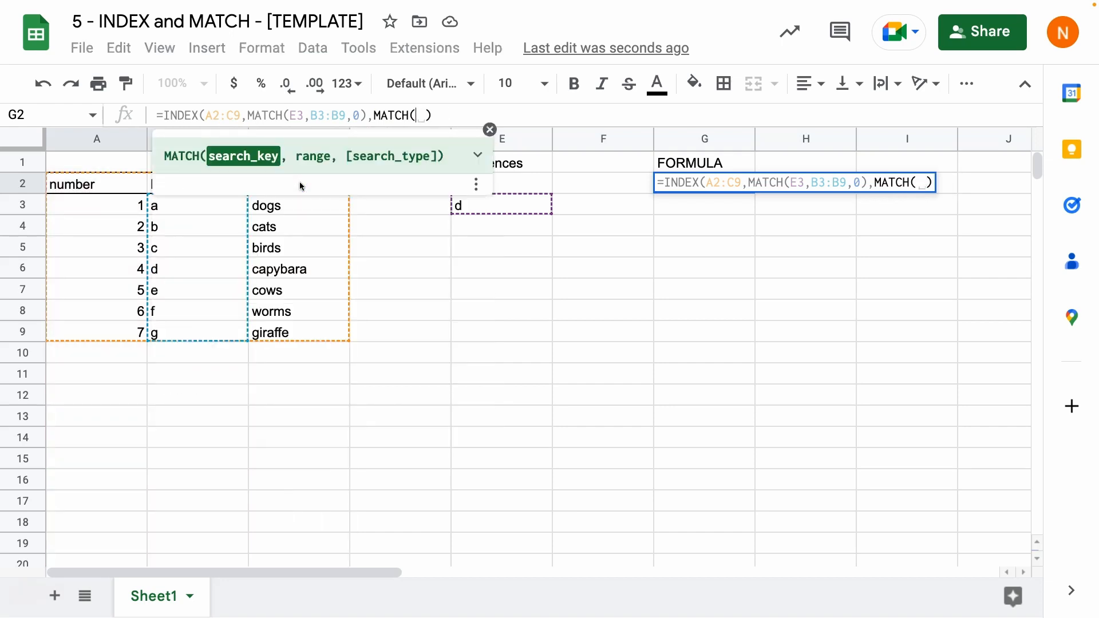
{"action": "left_click", "coordinate": [501, 183]}
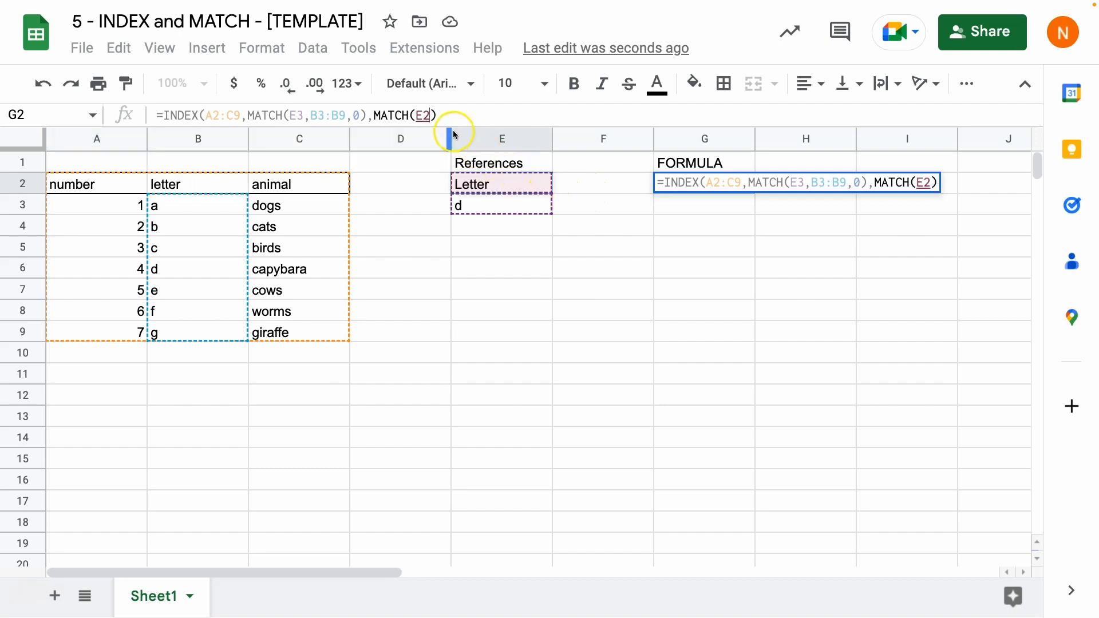
{"action": "type", "text": ",A2:C2"}
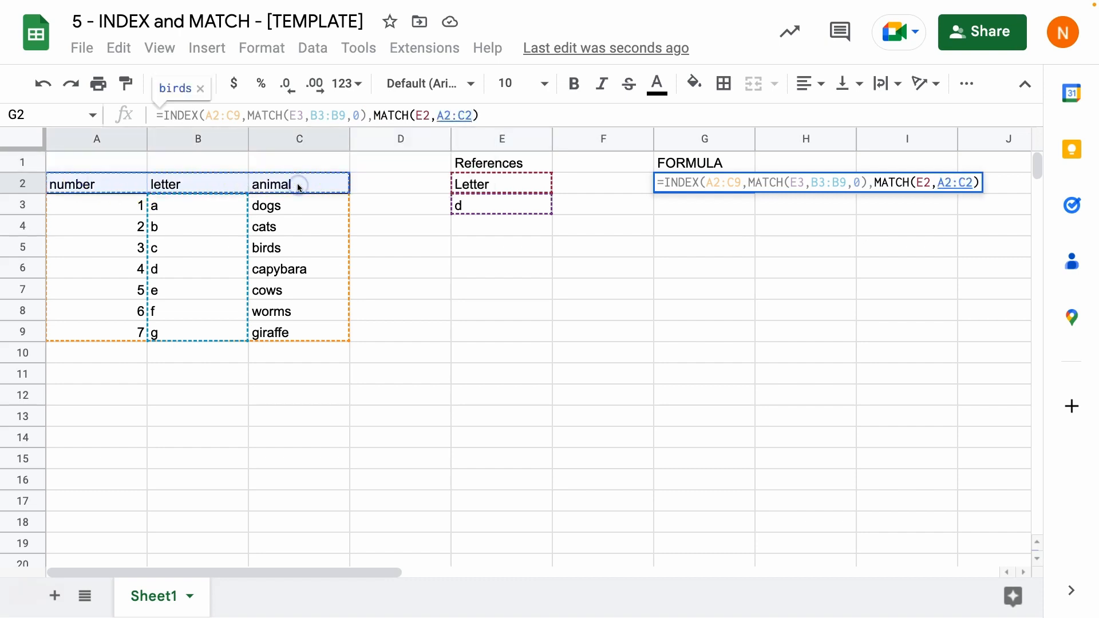
{"action": "type", "text": ",0"}
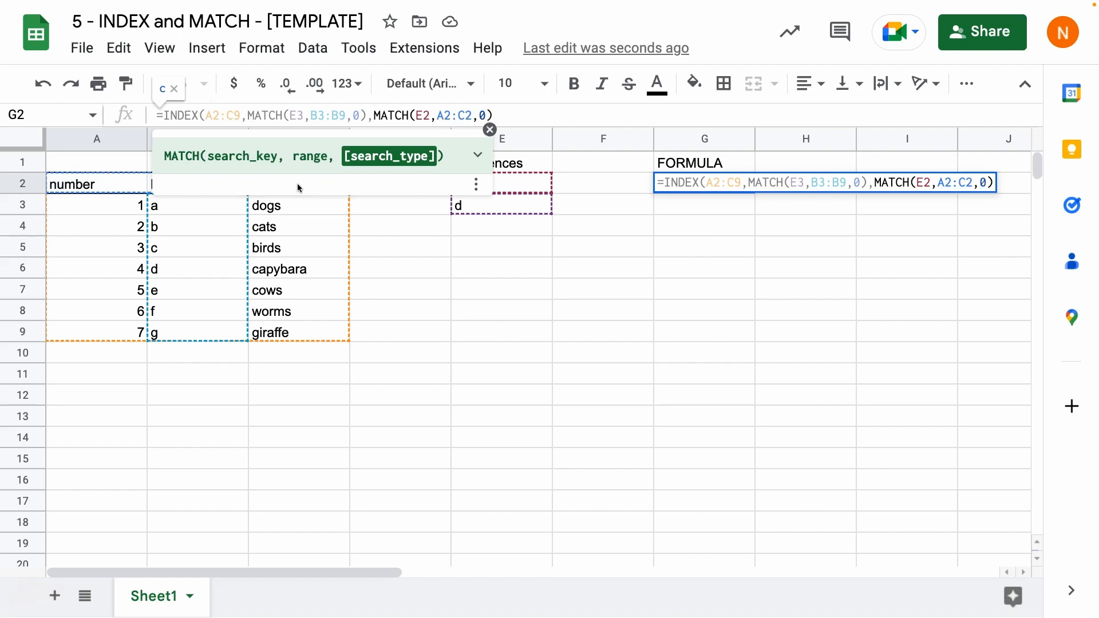
{"action": "type", "text": ")"}
{"action": "key", "text": "enter"}
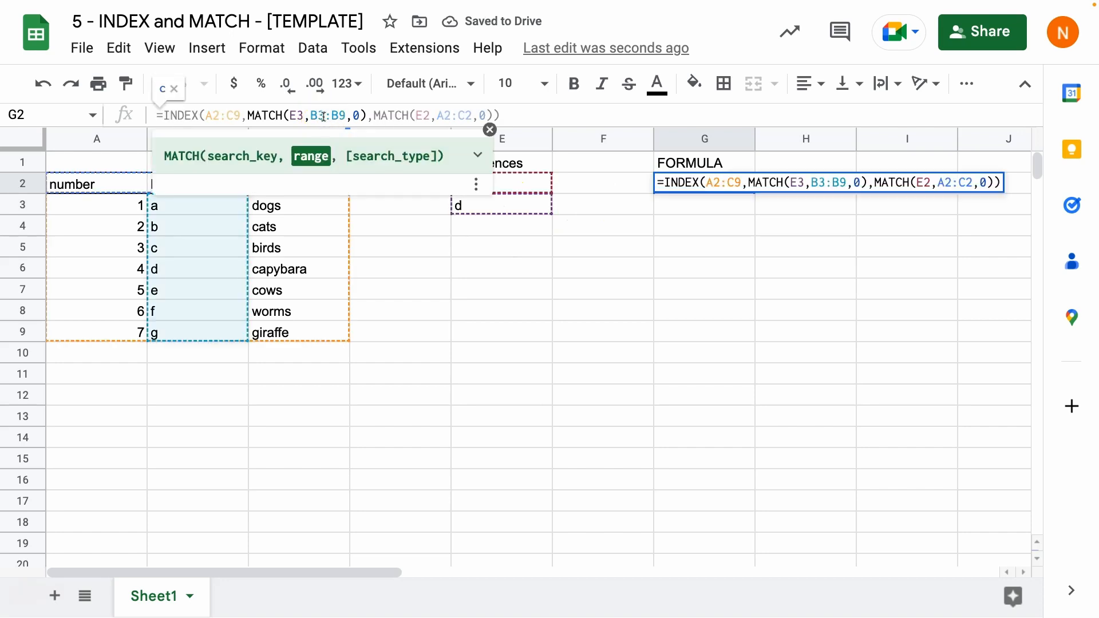
{"action": "key", "text": "Enter"}
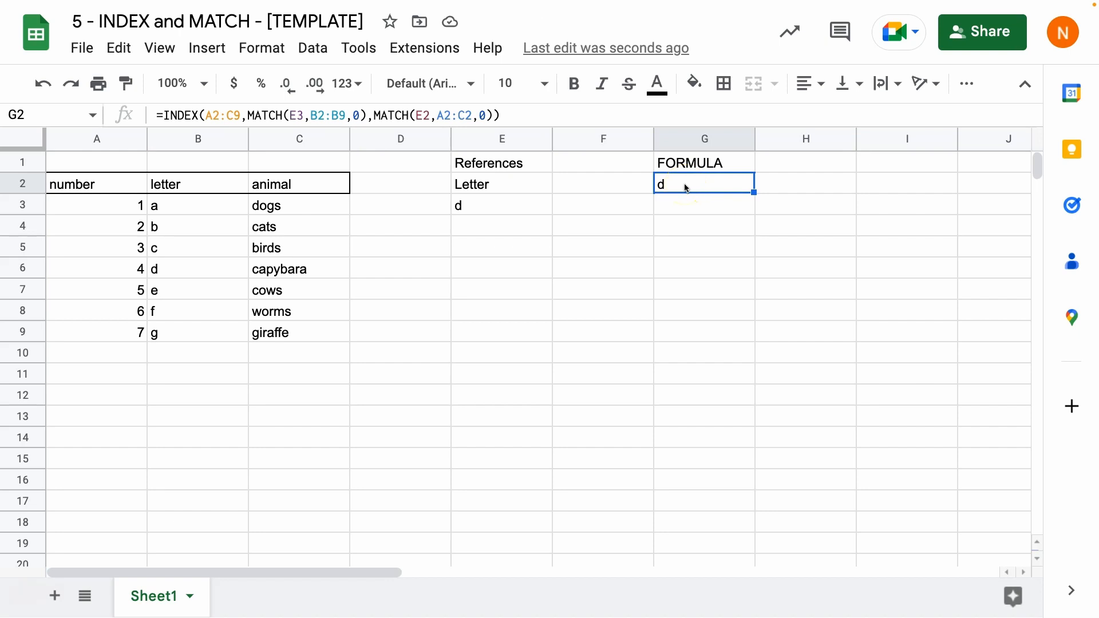
{"action": "mouse_move", "coordinate": [681, 188]}
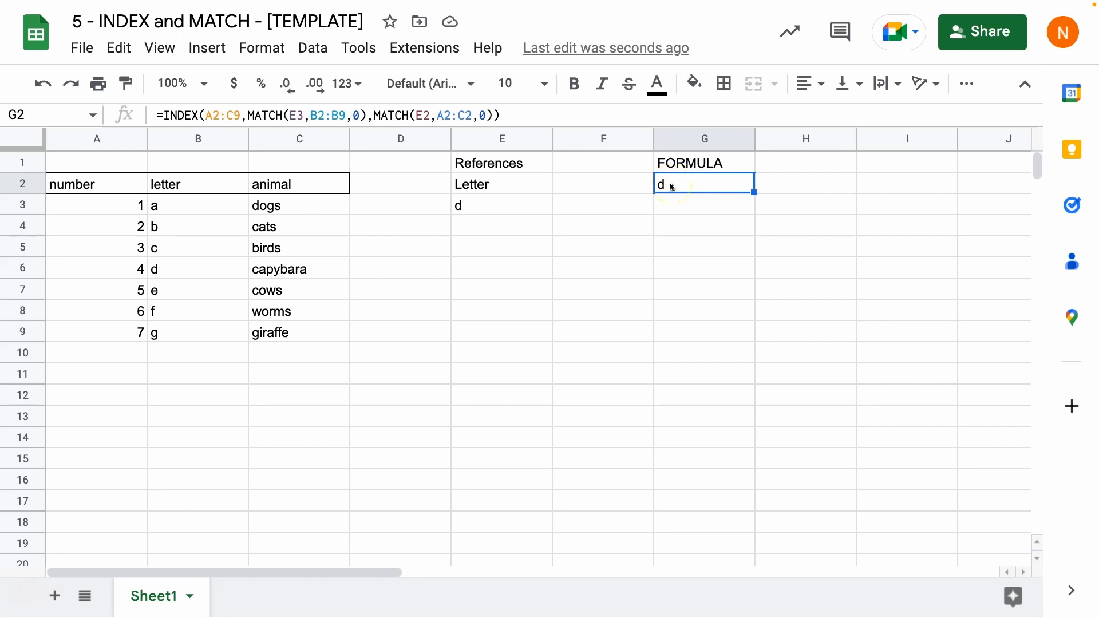
Step: Change the E2 header to number so G2's lookup returns 4
{"action": "left_click", "coordinate": [500, 183]}
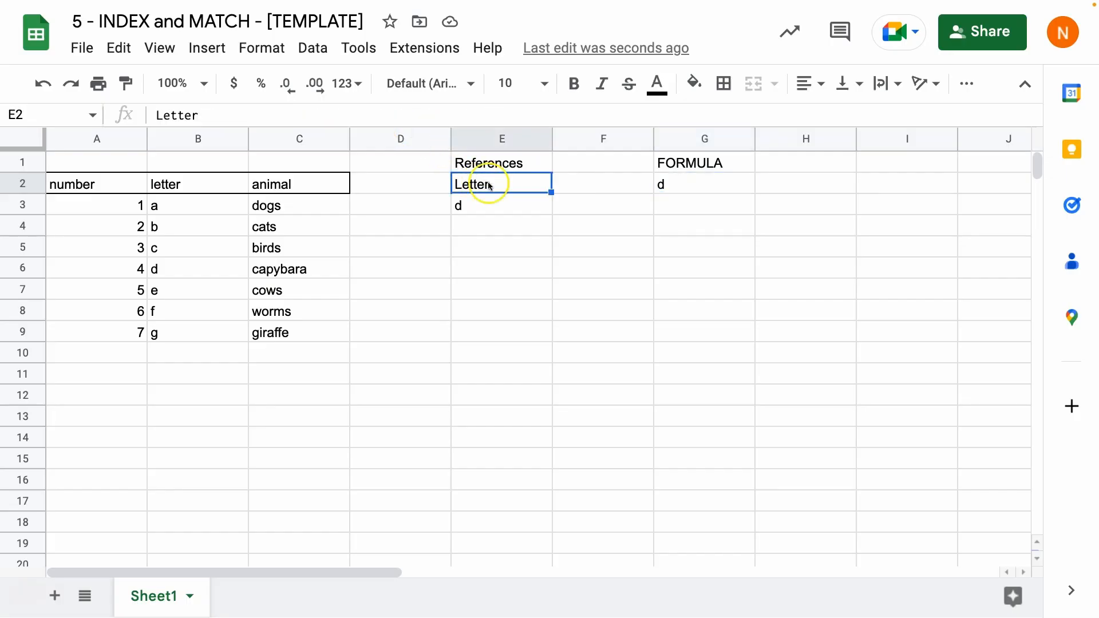
{"action": "double_click", "coordinate": [502, 183]}
{"action": "type", "text": "animal"}
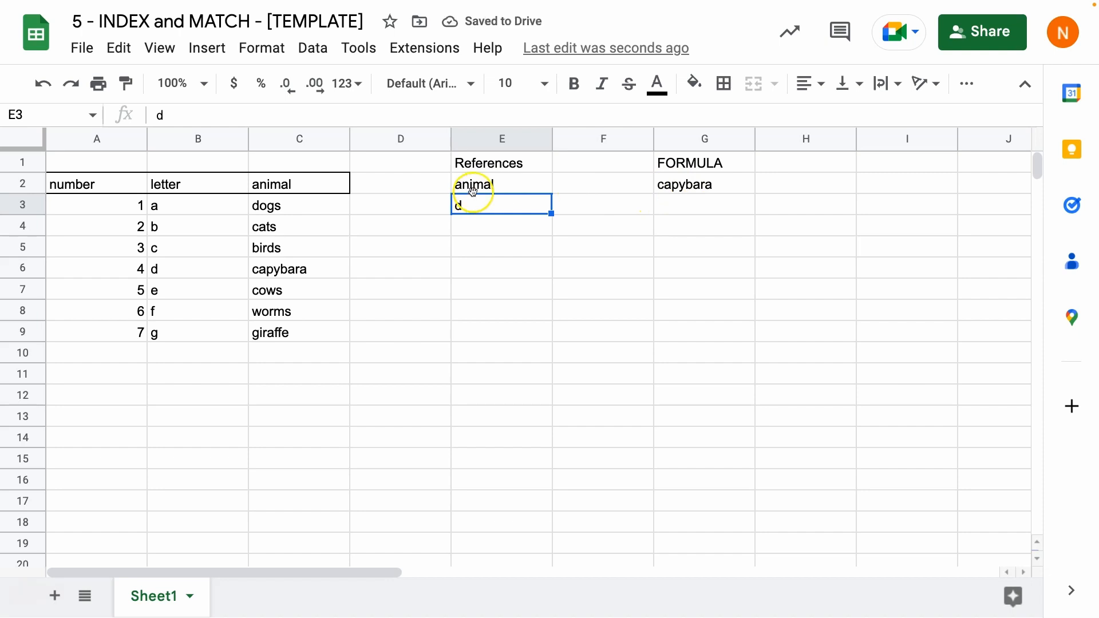
{"action": "type", "text": "number"}
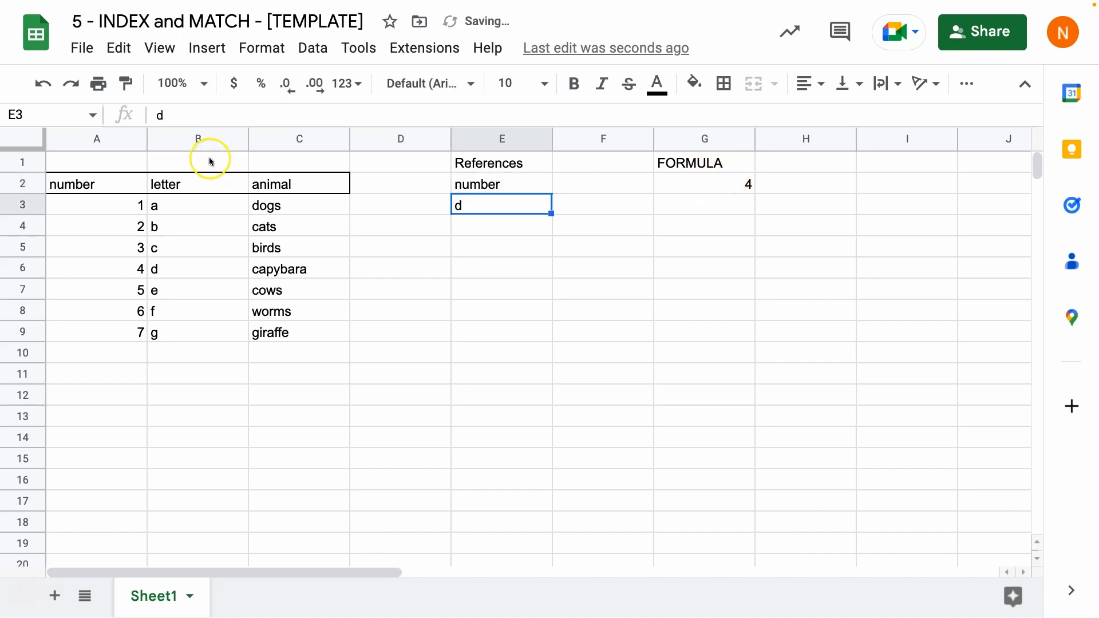
{"action": "mouse_move", "coordinate": [102, 314]}
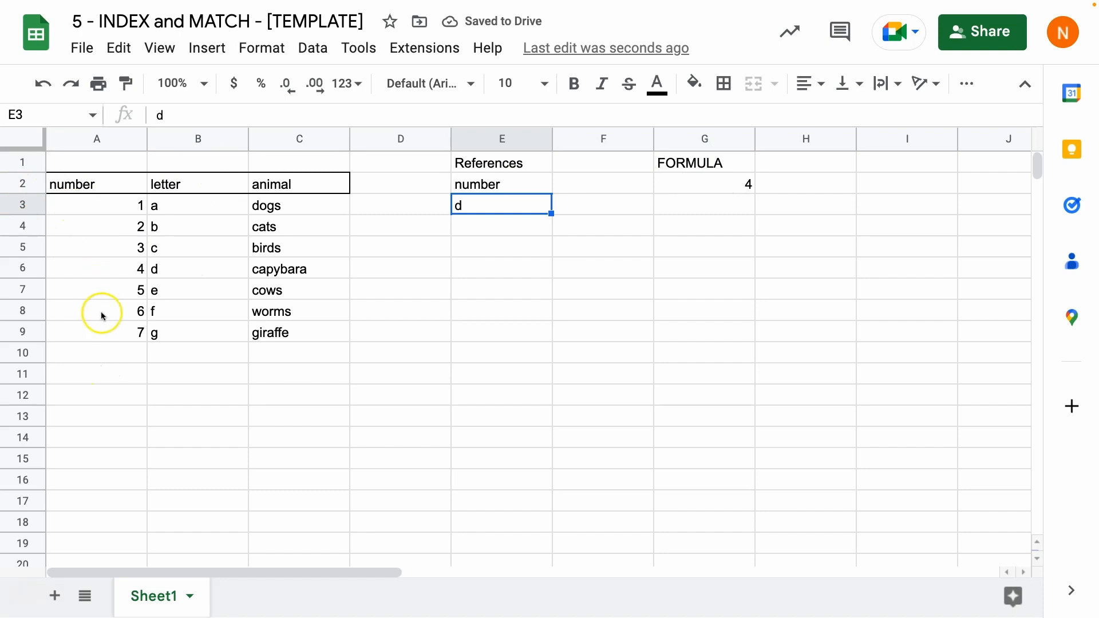
{"action": "left_click", "coordinate": [196, 183]}
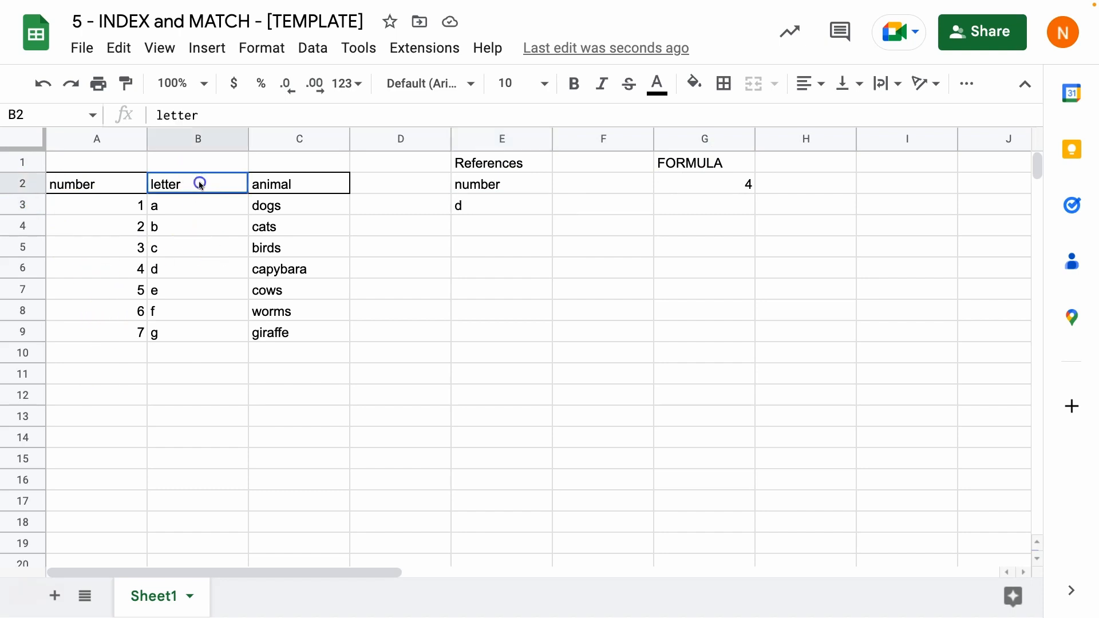
{"action": "left_click_drag", "start_coordinate": [299, 183], "coordinate": [299, 332]}
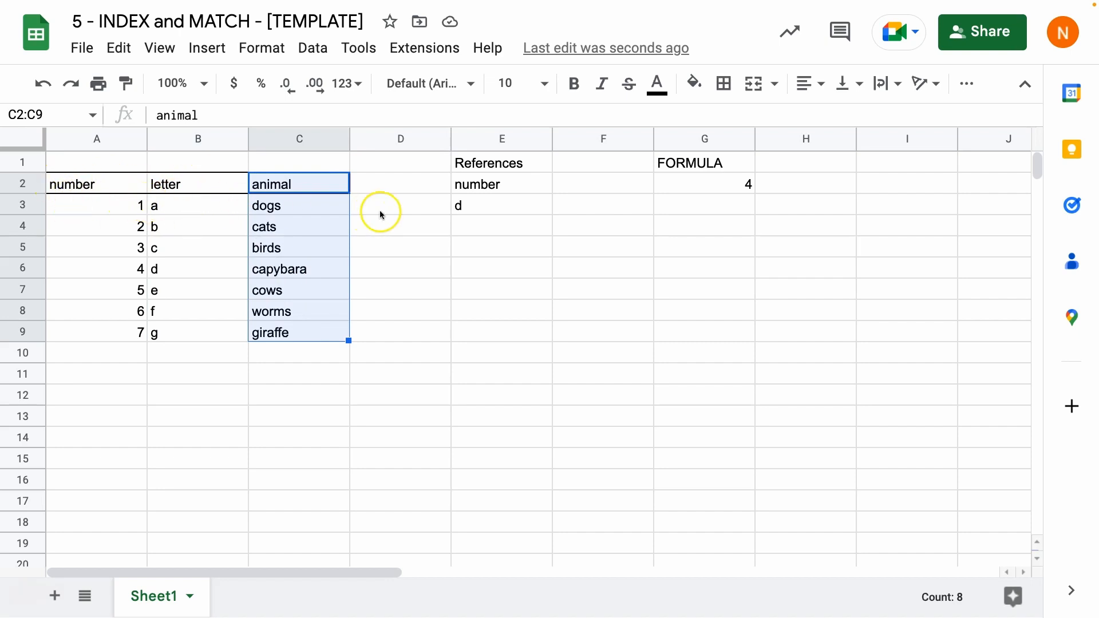
{"action": "left_click", "coordinate": [703, 183]}
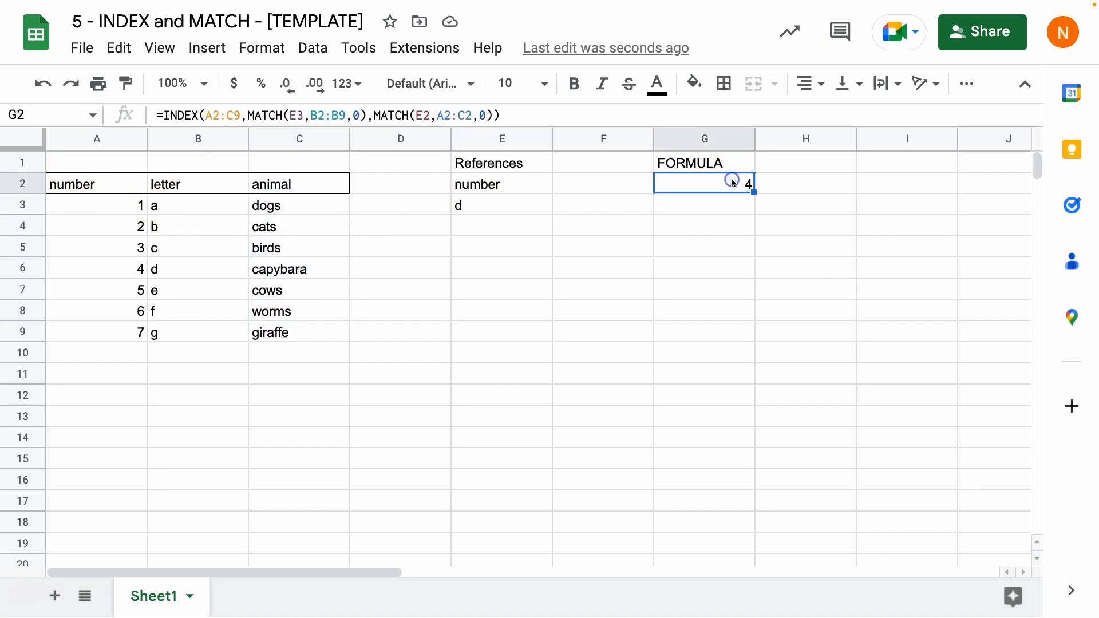
{"action": "double_click", "coordinate": [705, 183]}
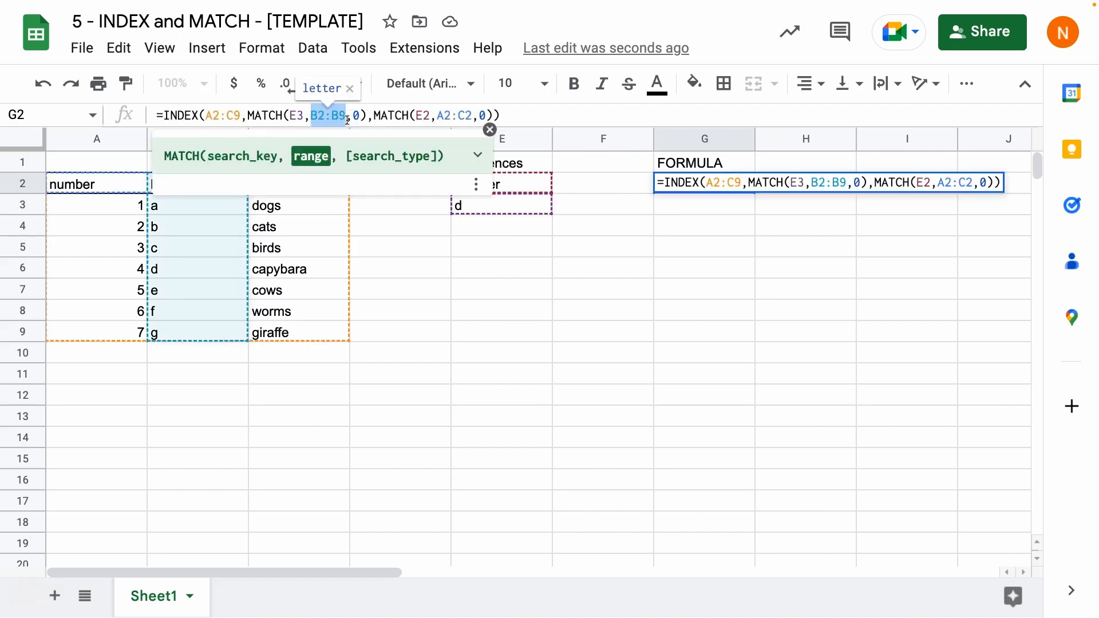
{"action": "mouse_move", "coordinate": [88, 223]}
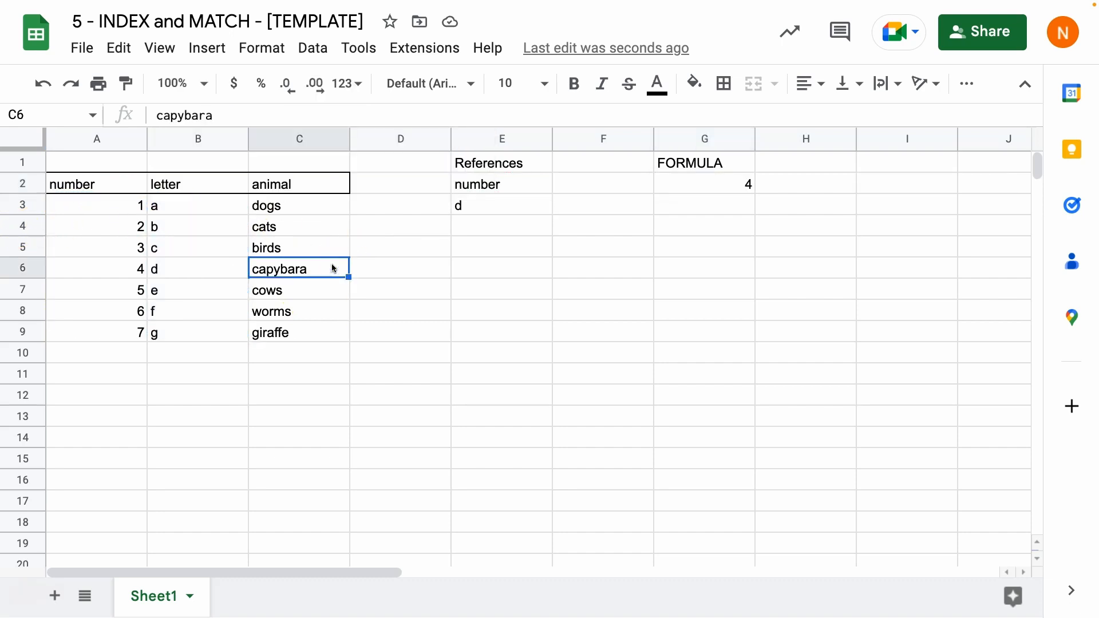
{"action": "left_click", "coordinate": [703, 183]}
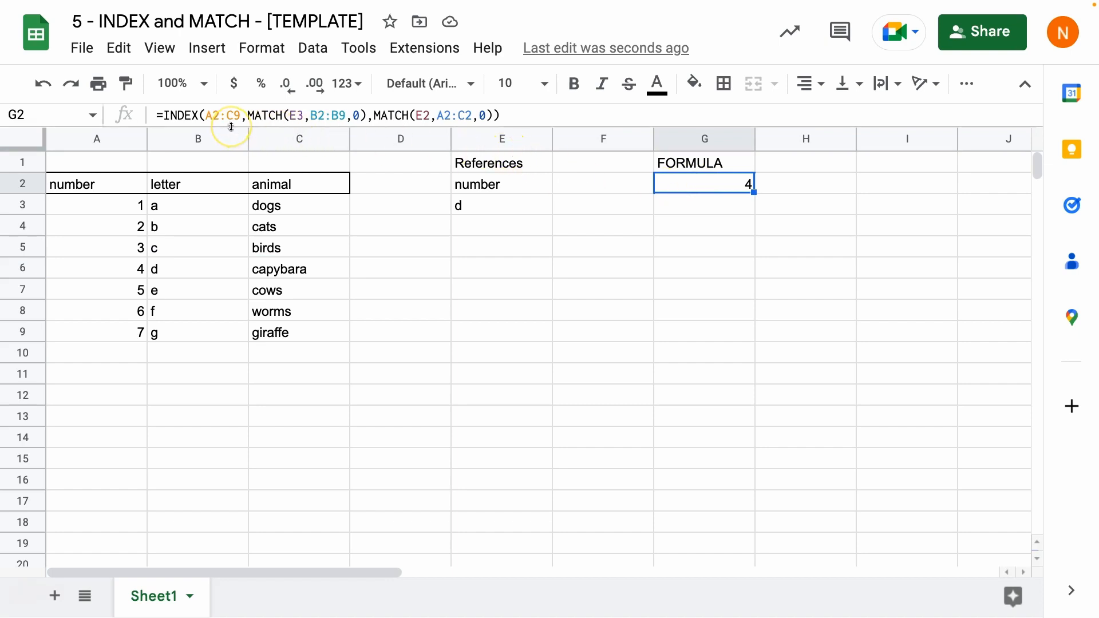
Step: Set G2's column argument to 0, spilling 4, d, capybara across G2:I2
{"action": "double_click", "coordinate": [703, 183]}
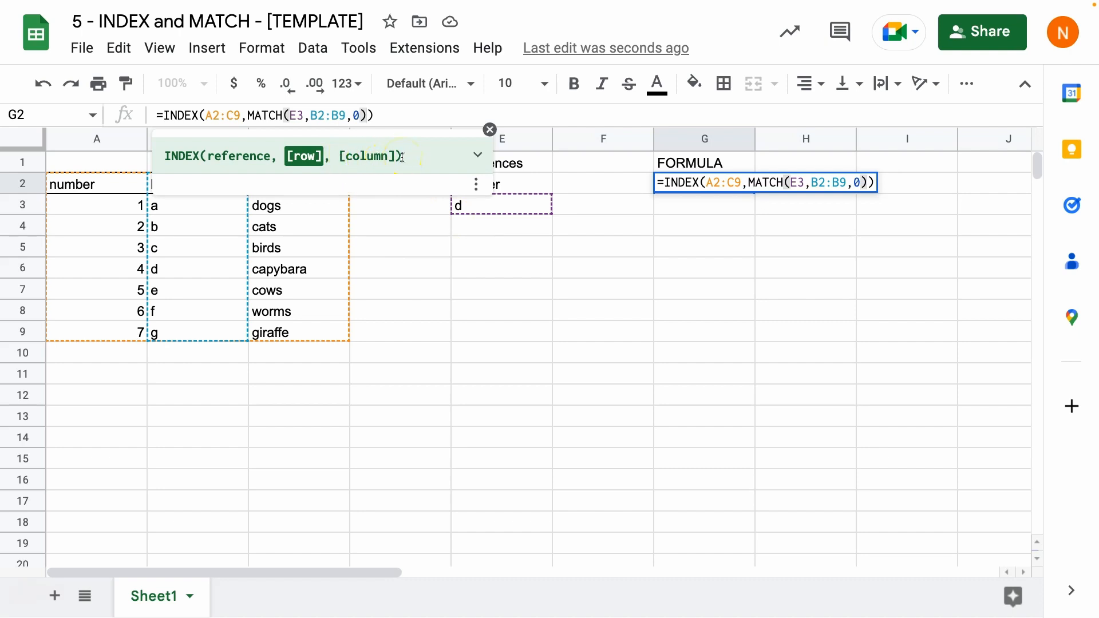
{"action": "type", "text": ",0"}
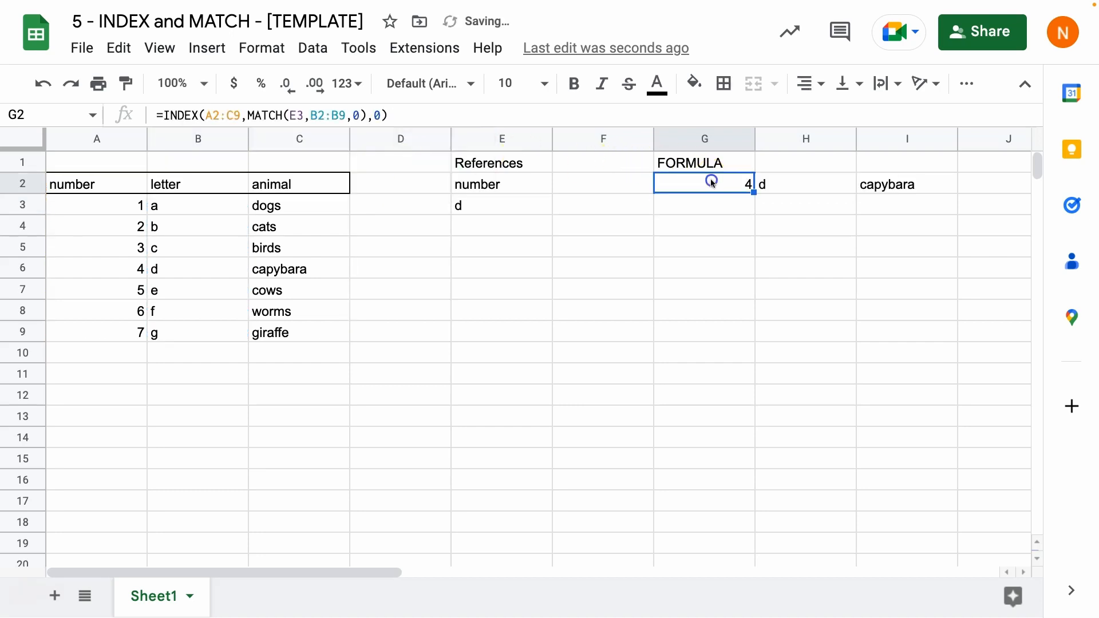
{"action": "left_click_drag", "start_coordinate": [703, 183], "coordinate": [907, 183]}
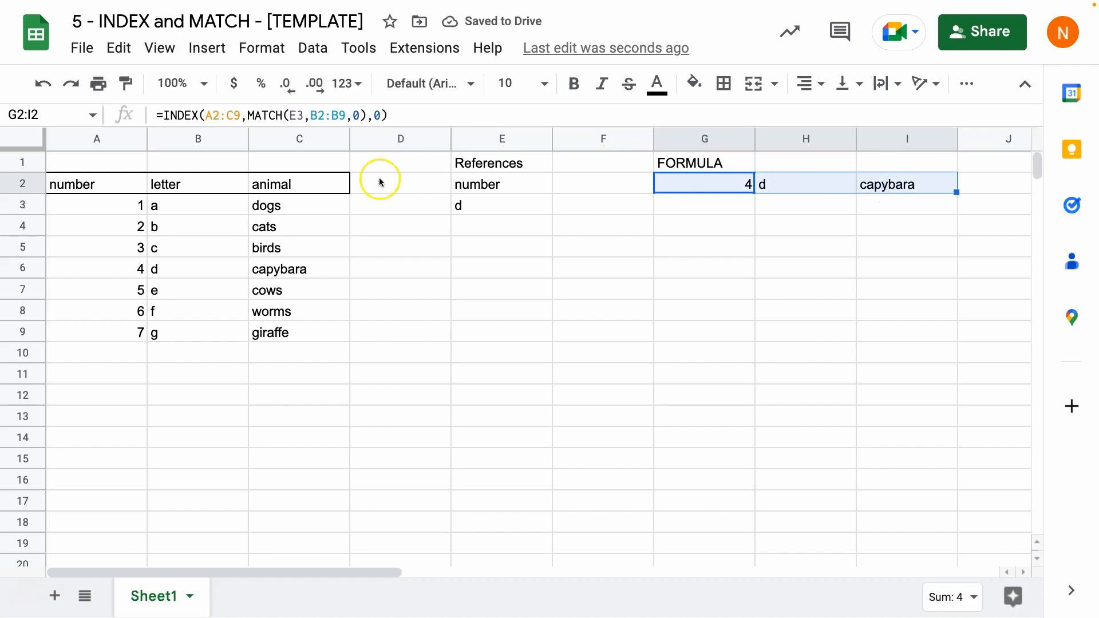